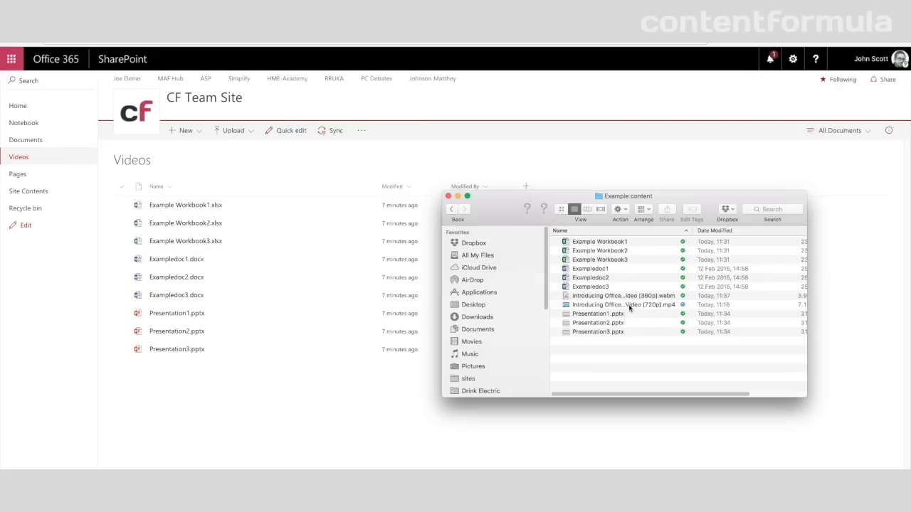
Upload the local video file into the CF Team Site's Videos library and watch its progress
{"action": "left_click", "coordinate": [624, 305]}
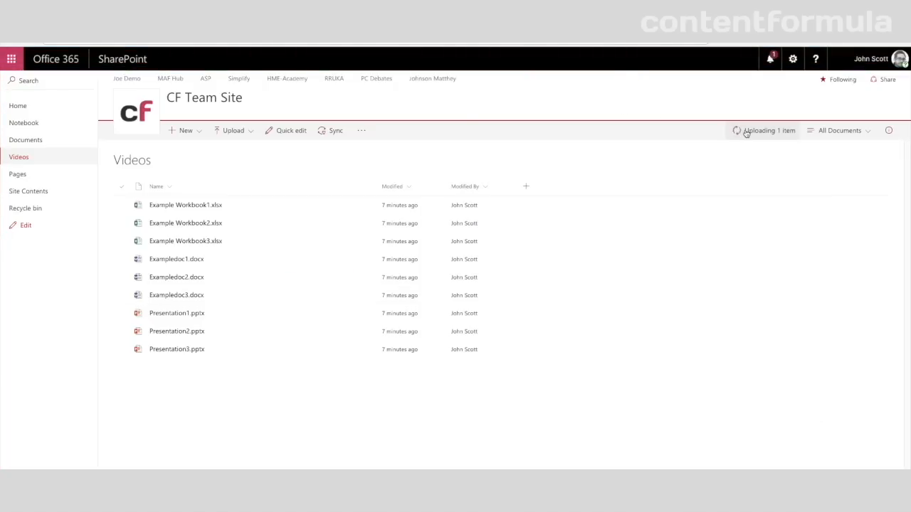
{"action": "left_click", "coordinate": [769, 131]}
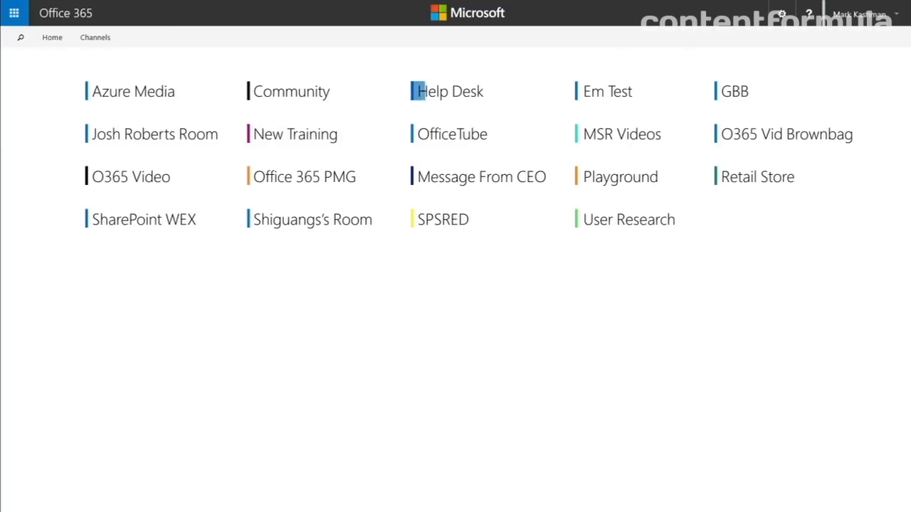
Go to the Office 365 Video portal's Channels page
{"action": "left_click", "coordinate": [134, 91]}
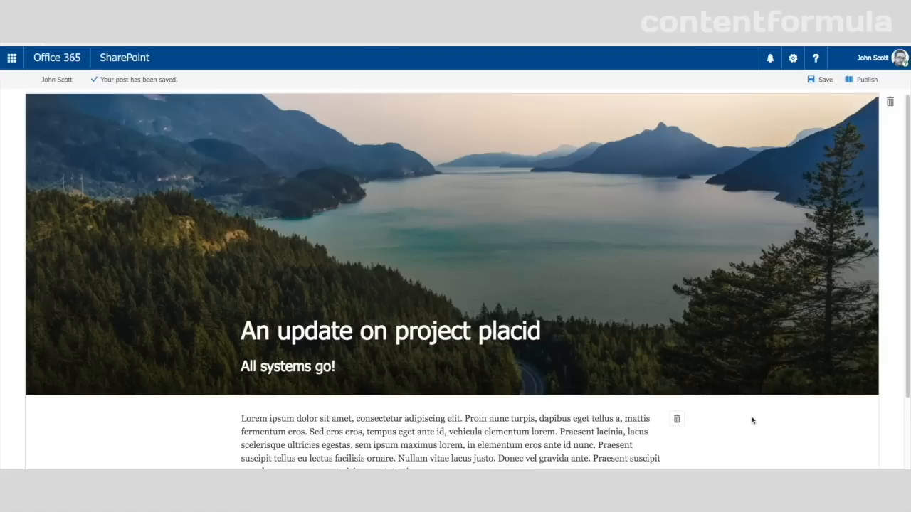
Add an Office 365 Video web part under 'Watch the video:' with the pasted video link
{"action": "scroll", "scroll_direction": "down", "scroll_amount": 3}
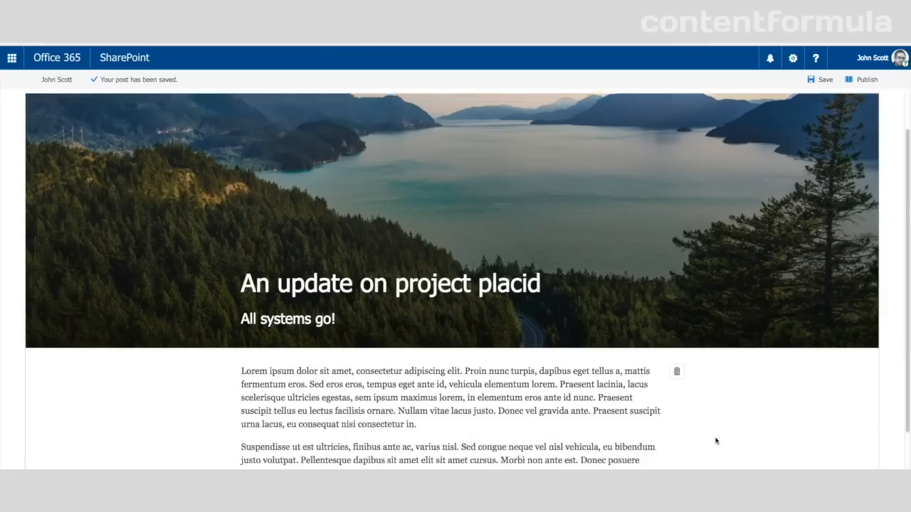
{"action": "scroll", "scroll_direction": "down", "scroll_amount": 3}
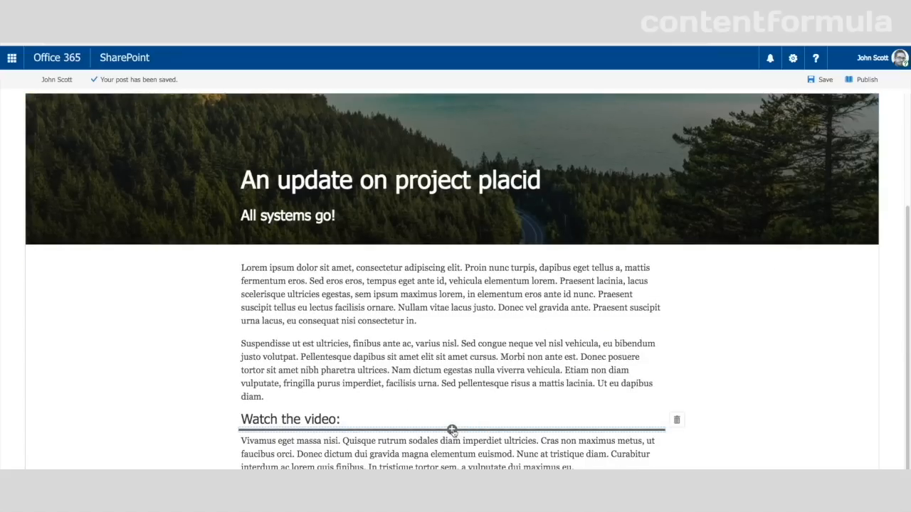
{"action": "left_click", "coordinate": [451, 429]}
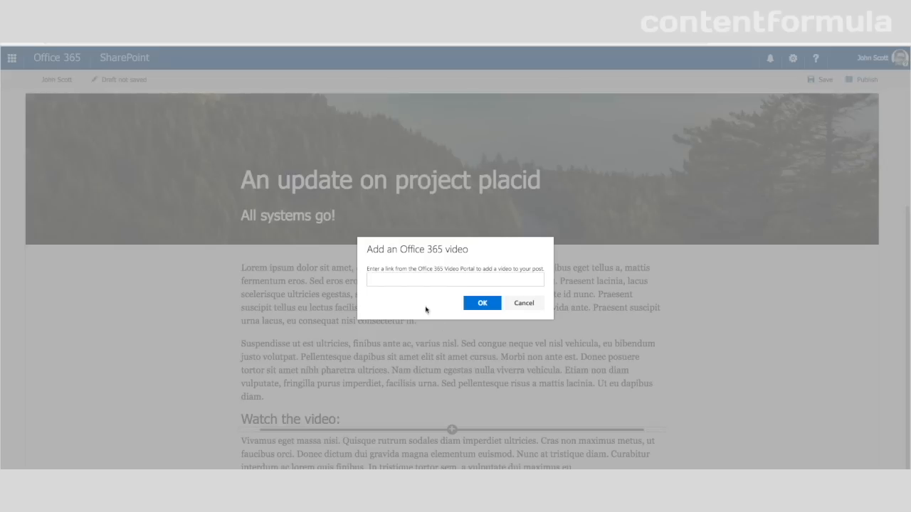
{"action": "type", "text": "5f&vid=cabeb7c2-9845-4173-a2cd-b61dcfddecce&from=1"}
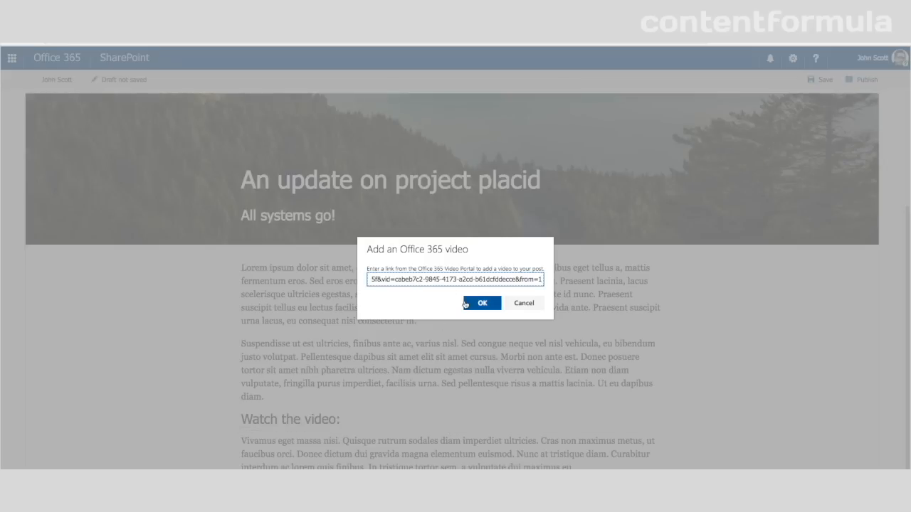
{"action": "left_click", "coordinate": [481, 302]}
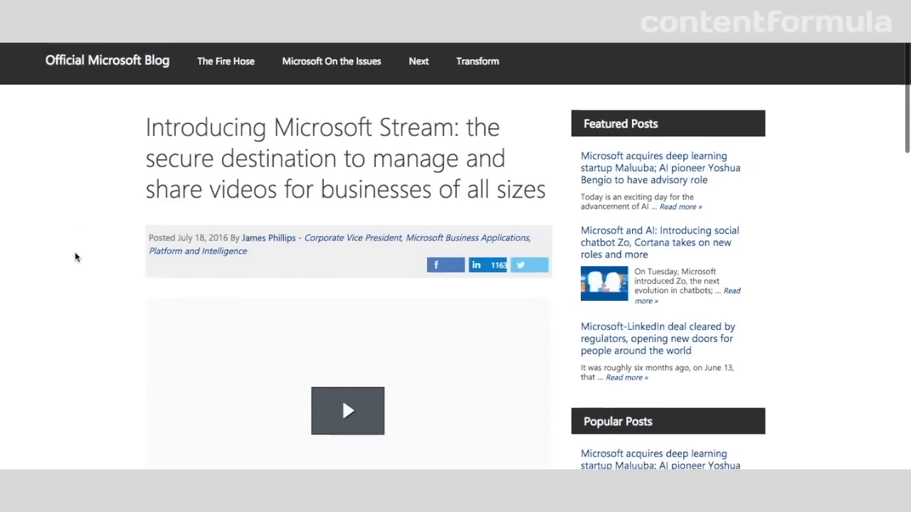
Scroll the 'Introducing Microsoft Stream' blog article down to its embedded video
{"action": "scroll", "scroll_direction": "down", "scroll_amount": 3}
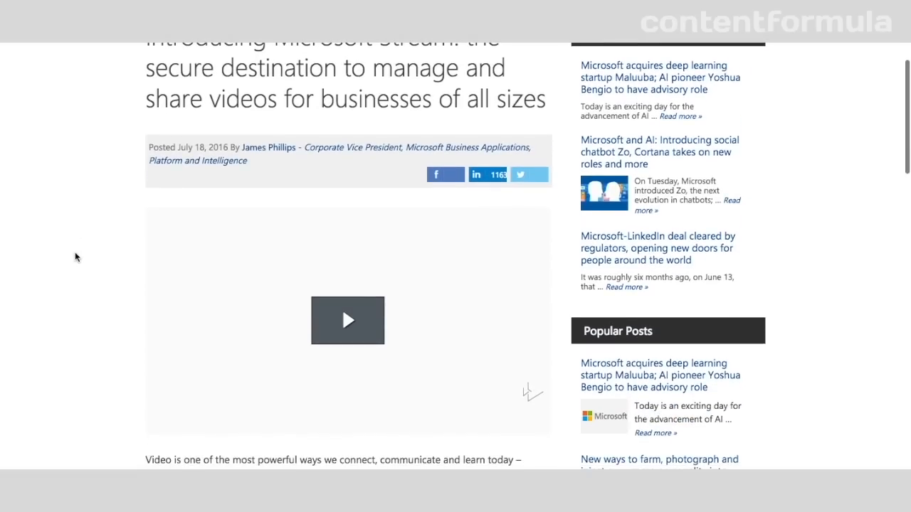
{"action": "left_click", "coordinate": [347, 320]}
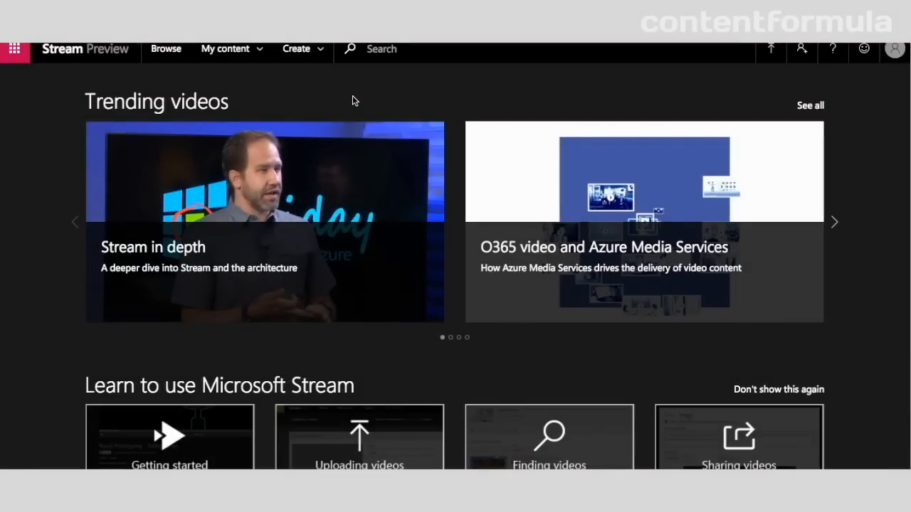
{"action": "mouse_move", "coordinate": [70, 228]}
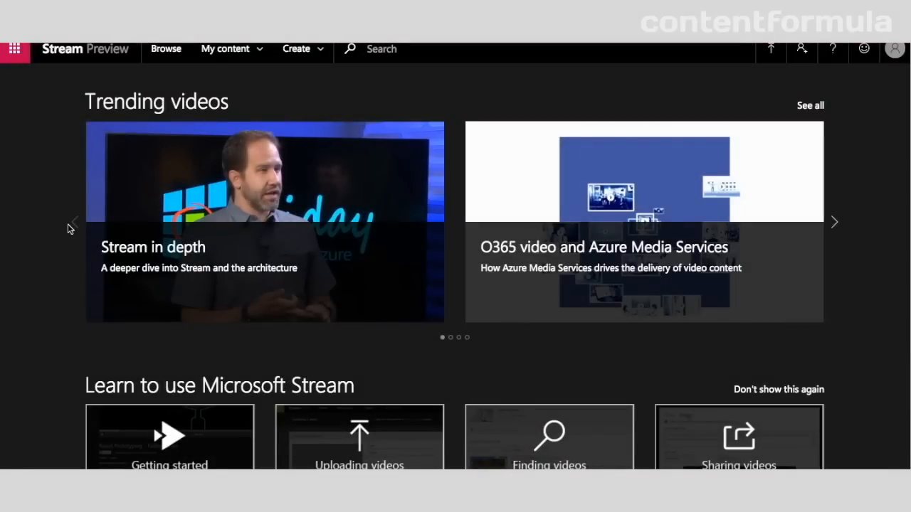
{"action": "mouse_move", "coordinate": [40, 267]}
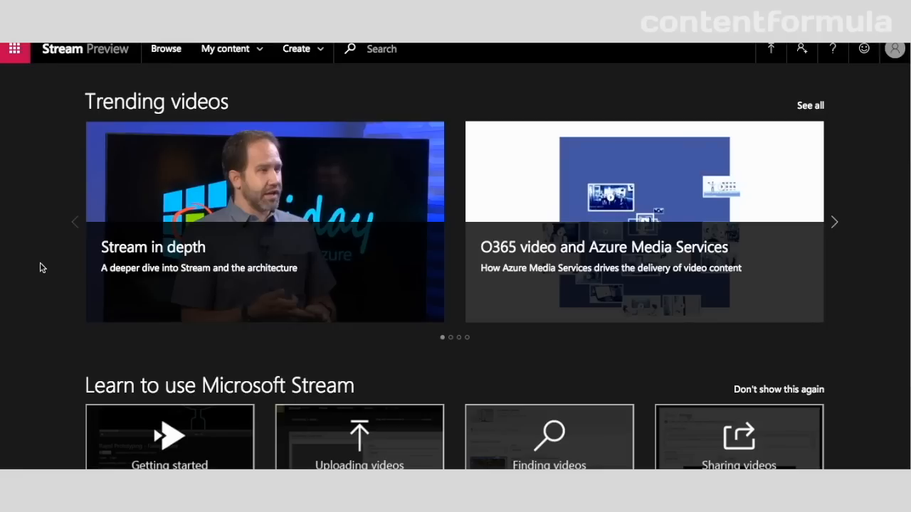
Browse down the Following page's list of channels
{"action": "scroll", "scroll_direction": "down", "scroll_amount": 3}
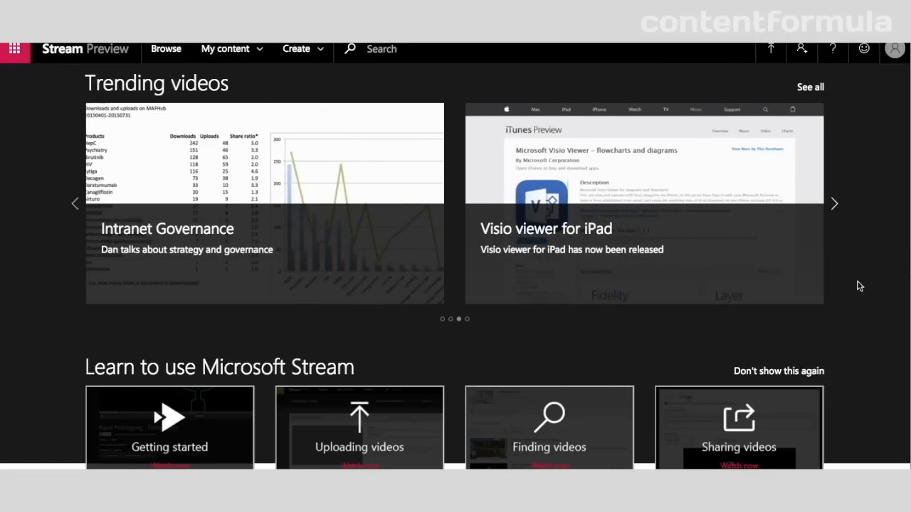
{"action": "scroll", "scroll_direction": "down", "scroll_amount": 3}
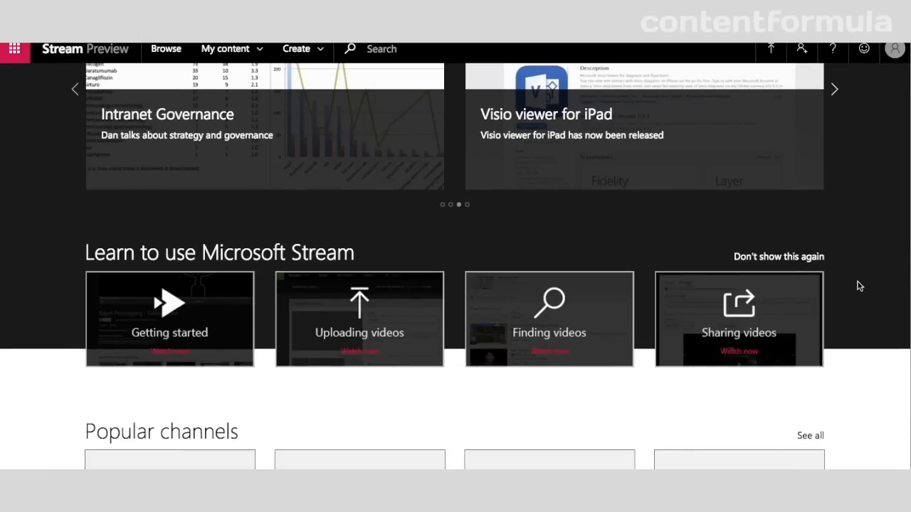
{"action": "mouse_move", "coordinate": [307, 299]}
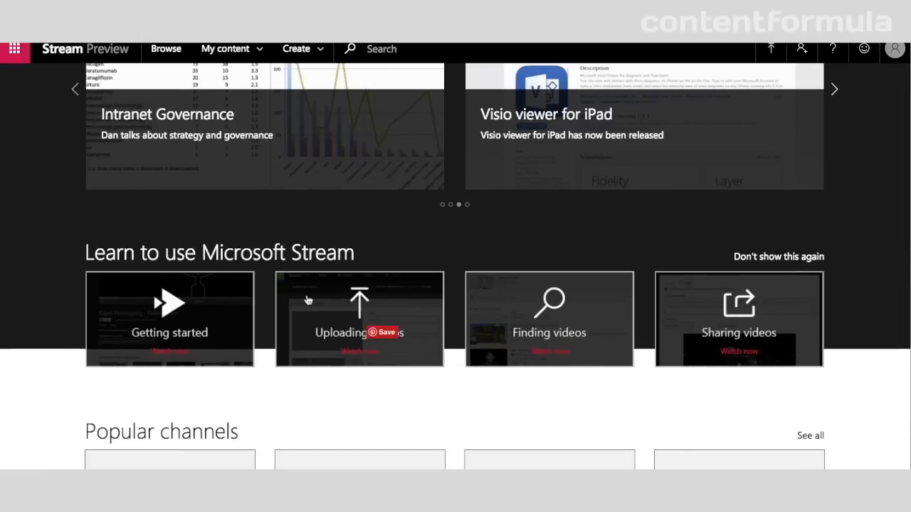
{"action": "mouse_move", "coordinate": [555, 430]}
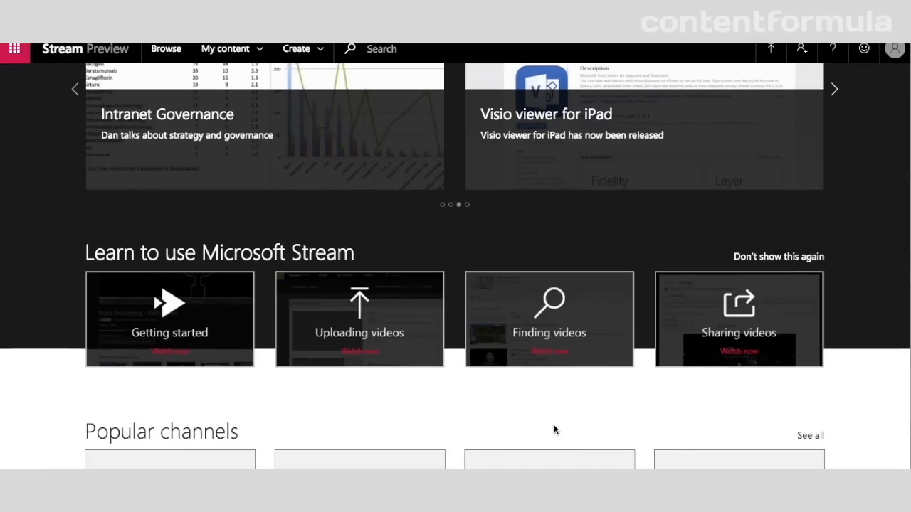
{"action": "mouse_move", "coordinate": [598, 397]}
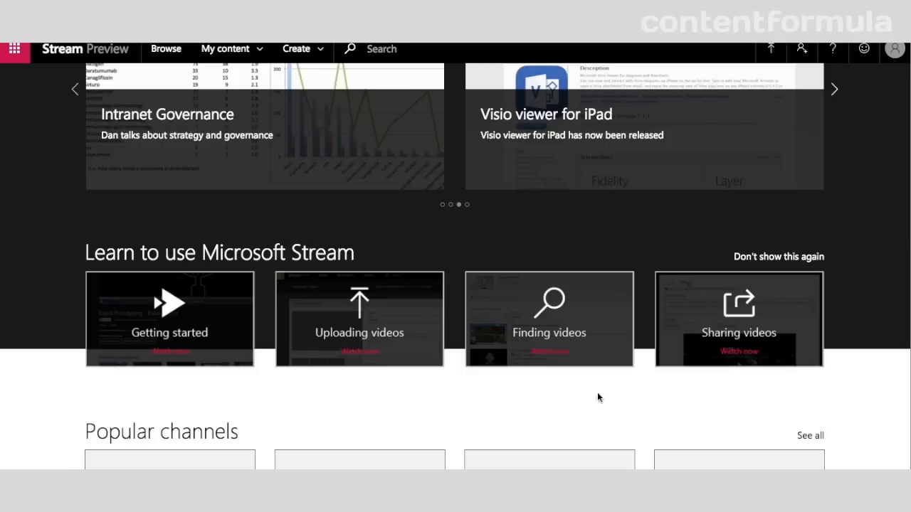
{"action": "mouse_move", "coordinate": [638, 390]}
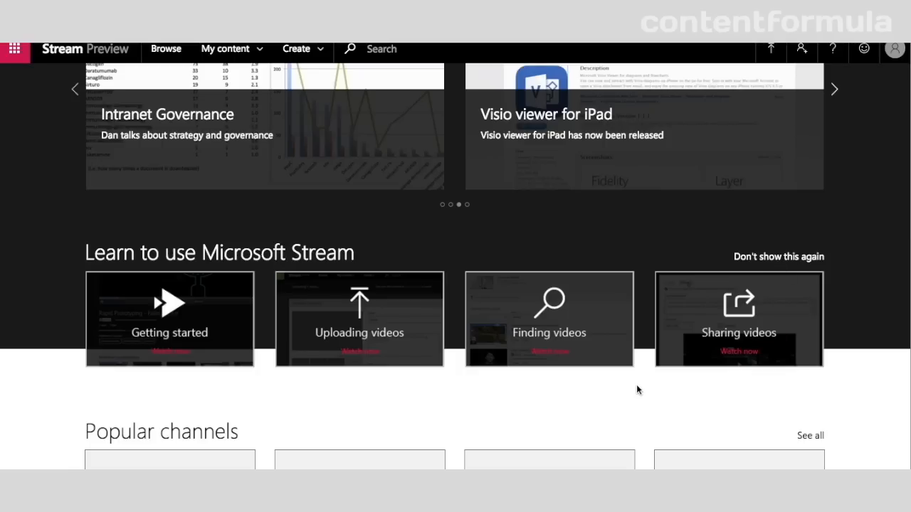
{"action": "mouse_move", "coordinate": [877, 423]}
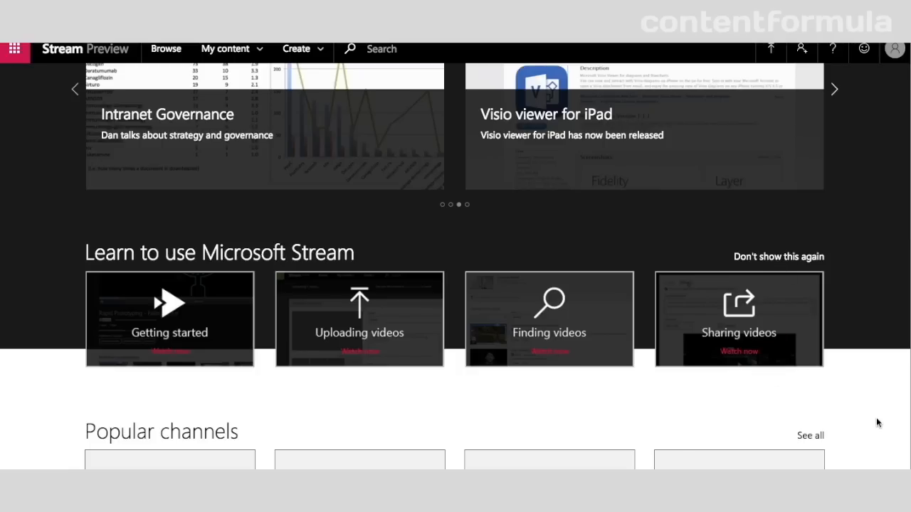
{"action": "scroll", "scroll_direction": "down", "scroll_amount": 3}
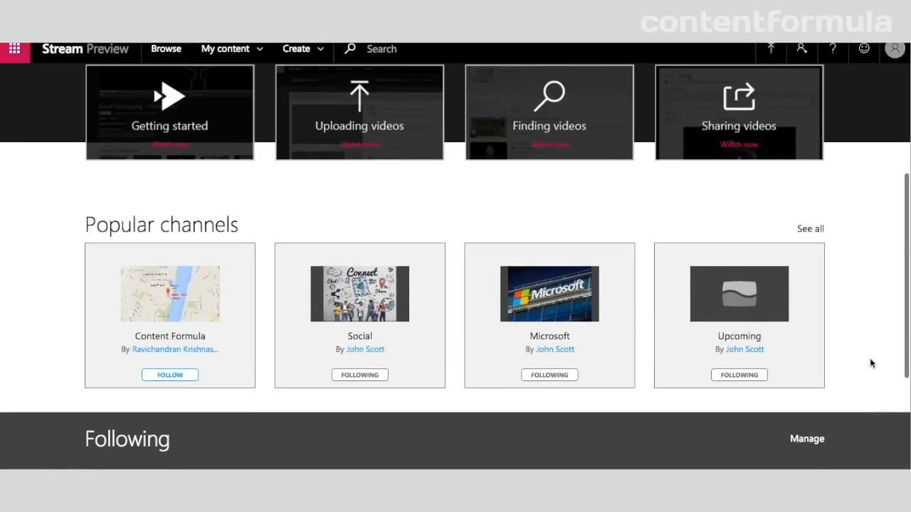
{"action": "mouse_move", "coordinate": [413, 331]}
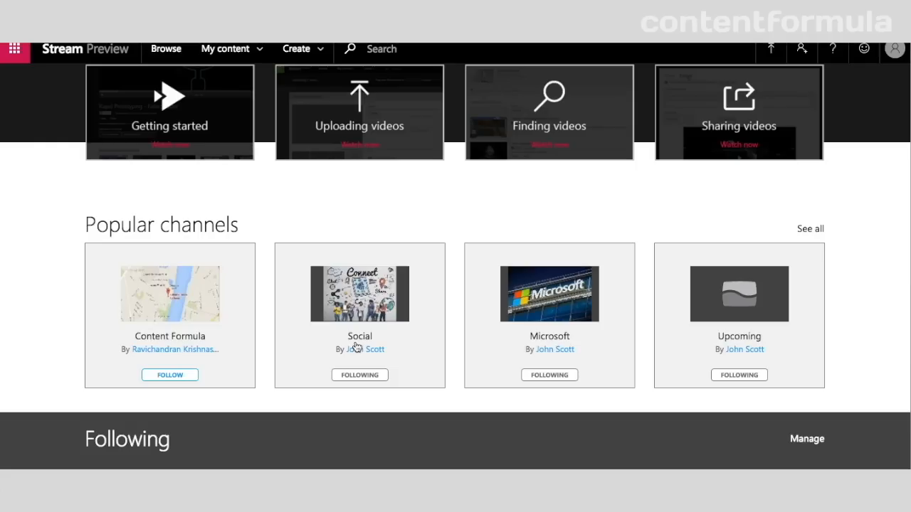
{"action": "scroll", "scroll_direction": "down", "scroll_amount": 3}
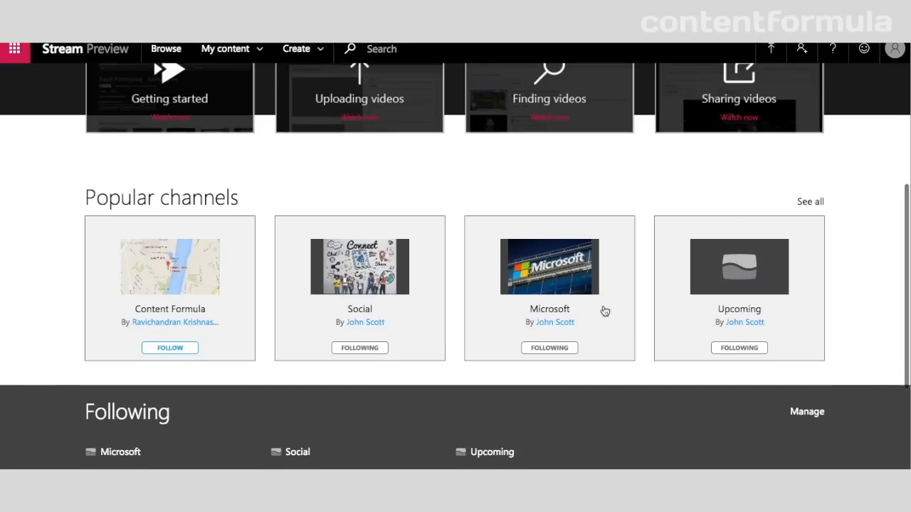
Browse the Microsoft channel's videos and continue down the Stream home page
{"action": "left_click", "coordinate": [549, 267]}
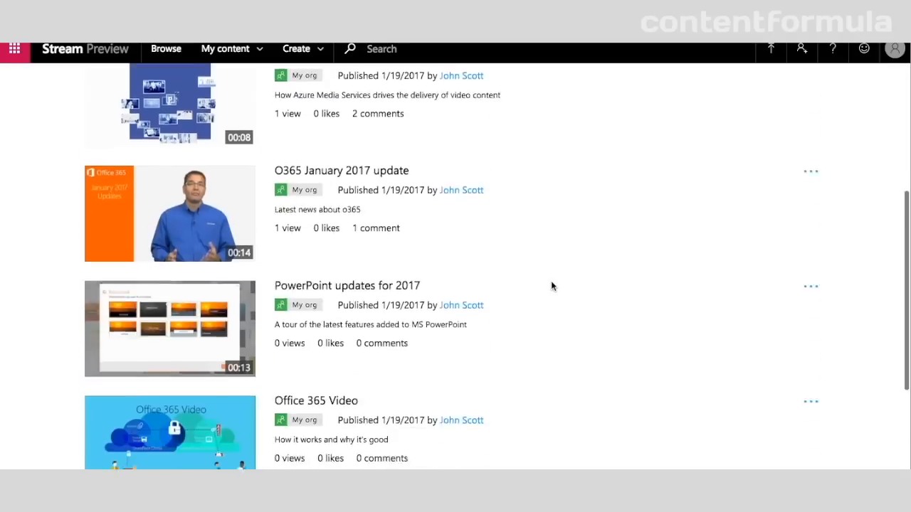
{"action": "scroll", "scroll_direction": "down", "scroll_amount": 3}
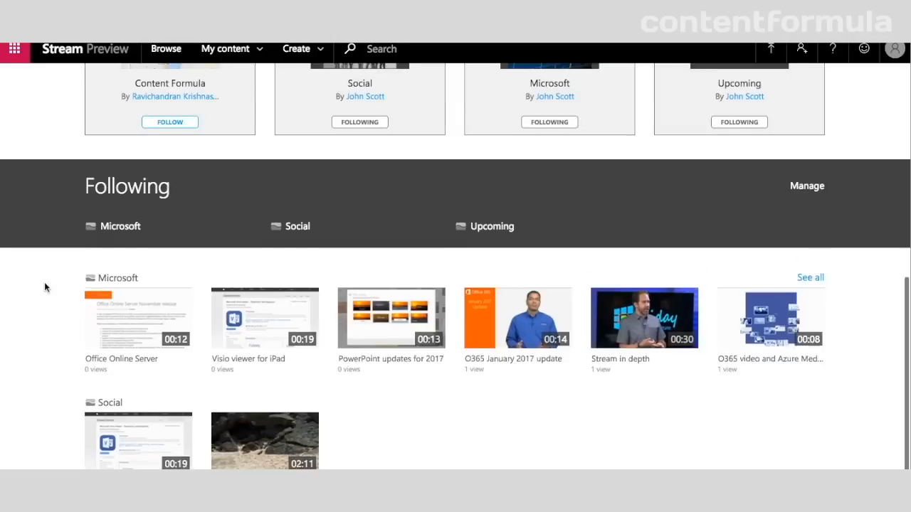
{"action": "scroll", "scroll_direction": "down", "scroll_amount": 3}
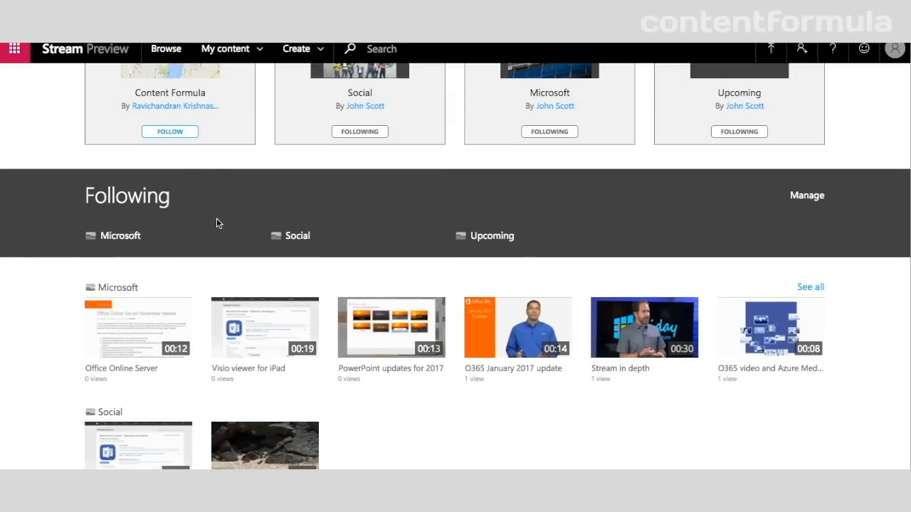
{"action": "scroll", "scroll_direction": "down", "scroll_amount": 3}
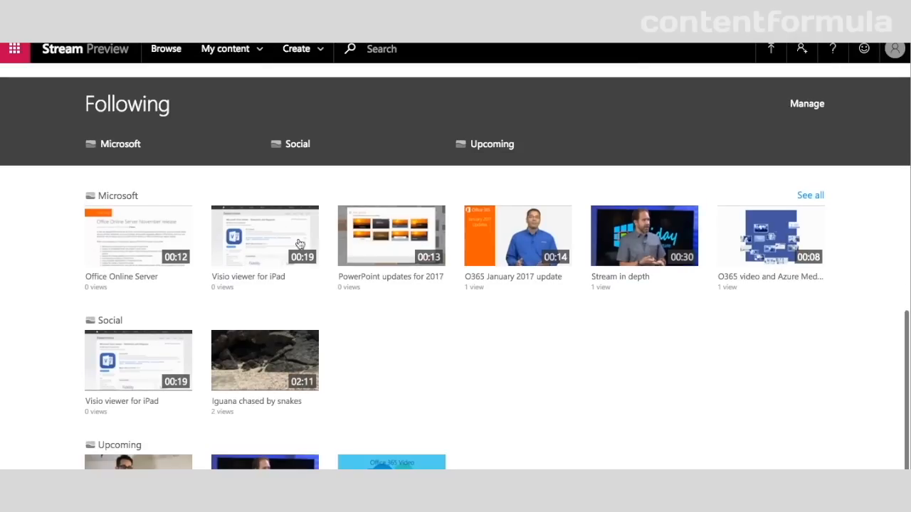
{"action": "mouse_move", "coordinate": [733, 237]}
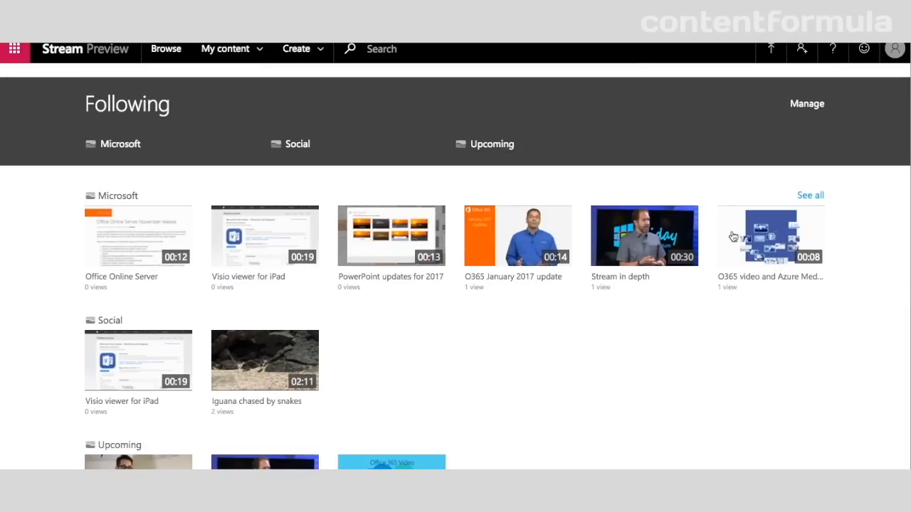
{"action": "mouse_move", "coordinate": [111, 321]}
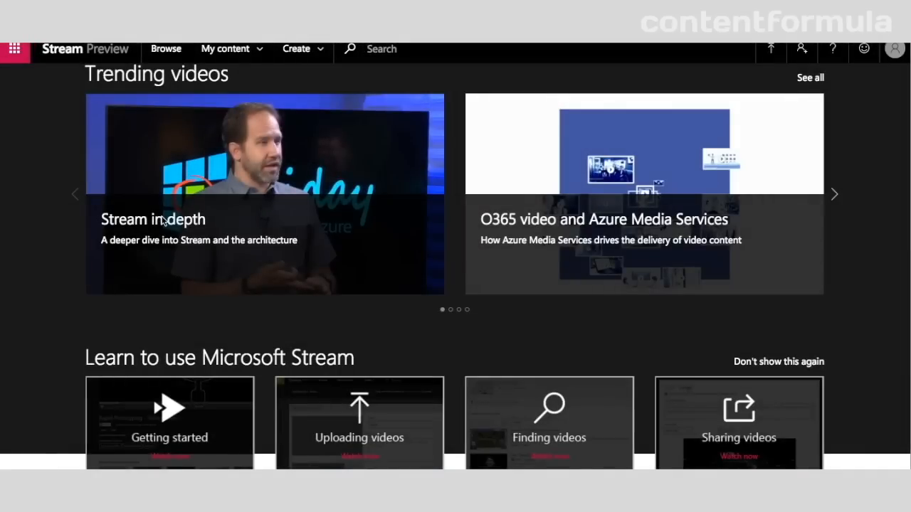
View the 'Stream in depth' trending video with its views, likes, channels and comments
{"action": "left_click", "coordinate": [264, 193]}
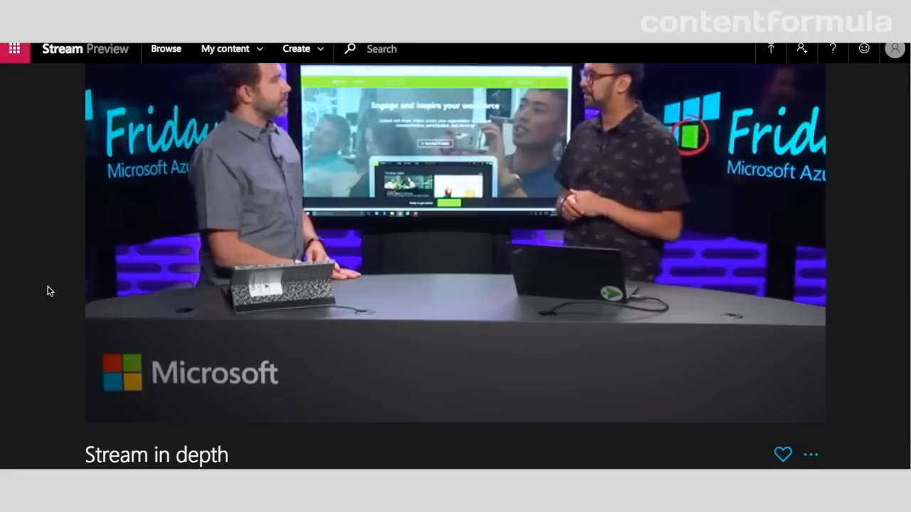
{"action": "scroll", "scroll_direction": "down", "scroll_amount": 3}
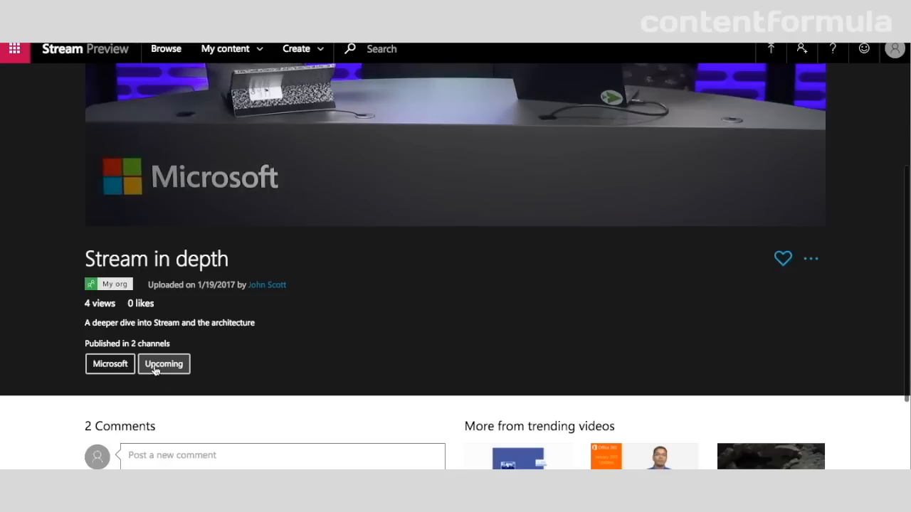
{"action": "mouse_move", "coordinate": [188, 272]}
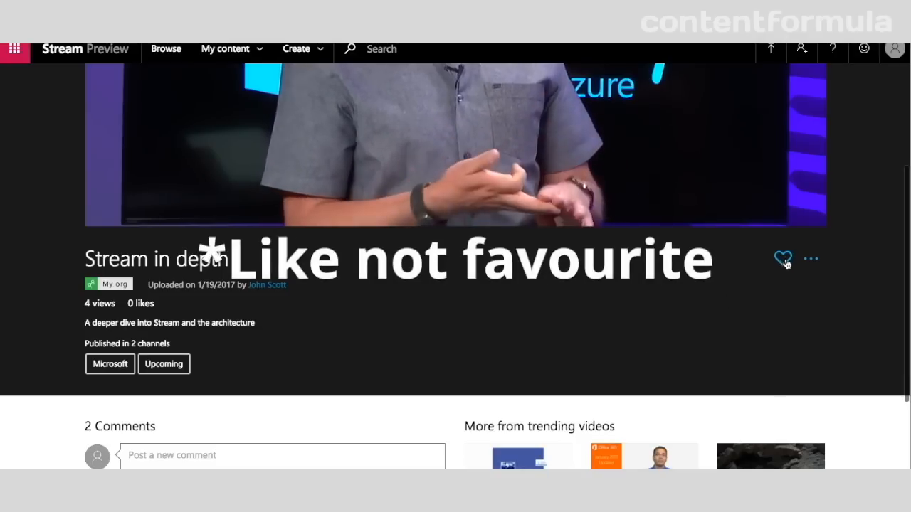
{"action": "left_click", "coordinate": [812, 258]}
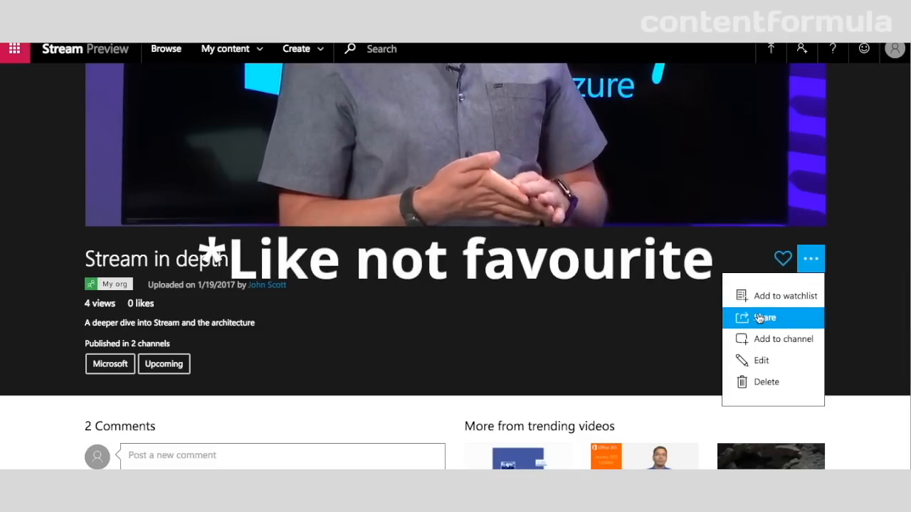
{"action": "left_click", "coordinate": [765, 318]}
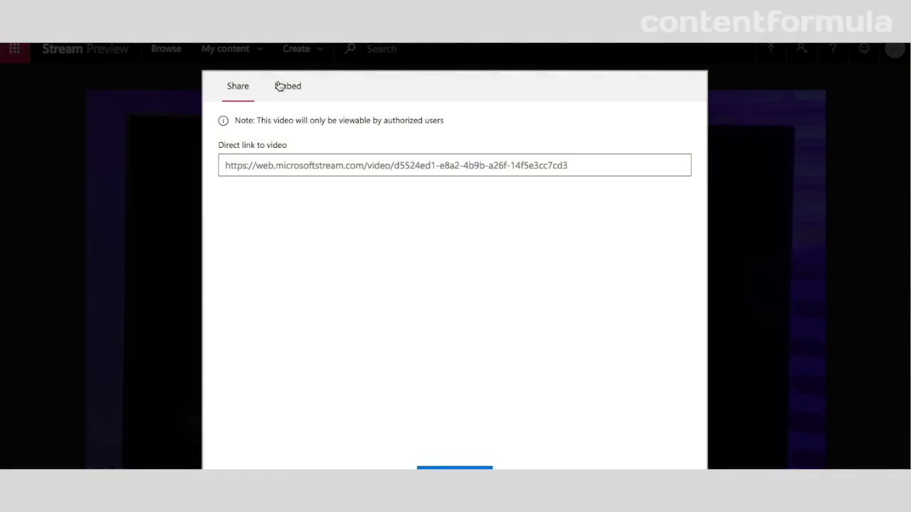
{"action": "left_click", "coordinate": [288, 85]}
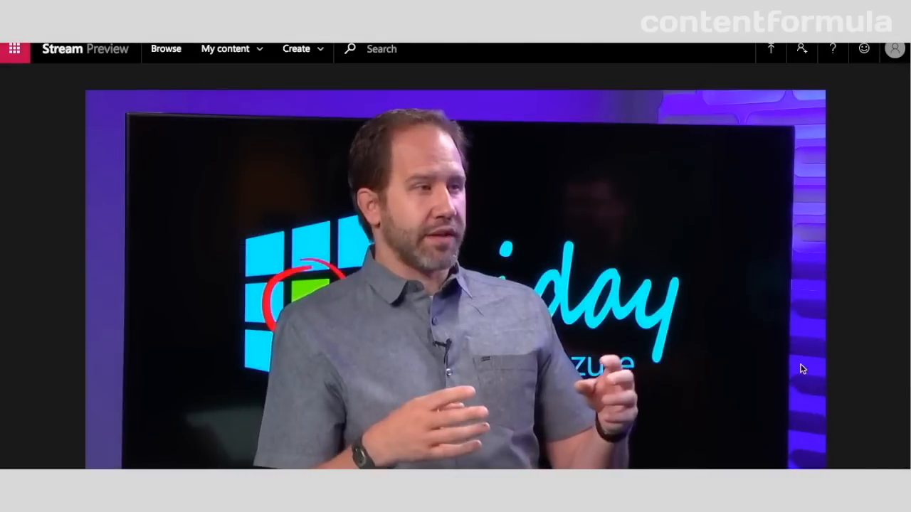
Scroll past the comments and go to Stream's video upload page
{"action": "scroll", "scroll_direction": "down", "scroll_amount": 3}
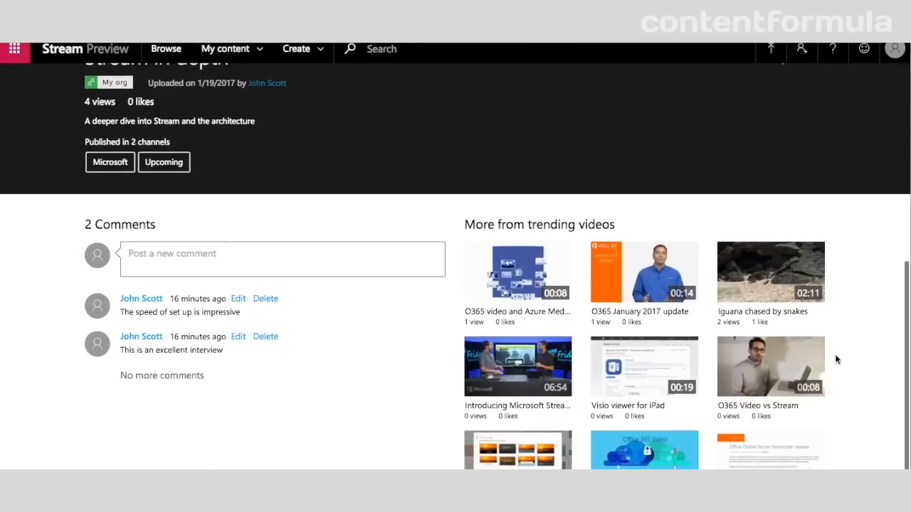
{"action": "scroll", "scroll_direction": "down", "scroll_amount": 3}
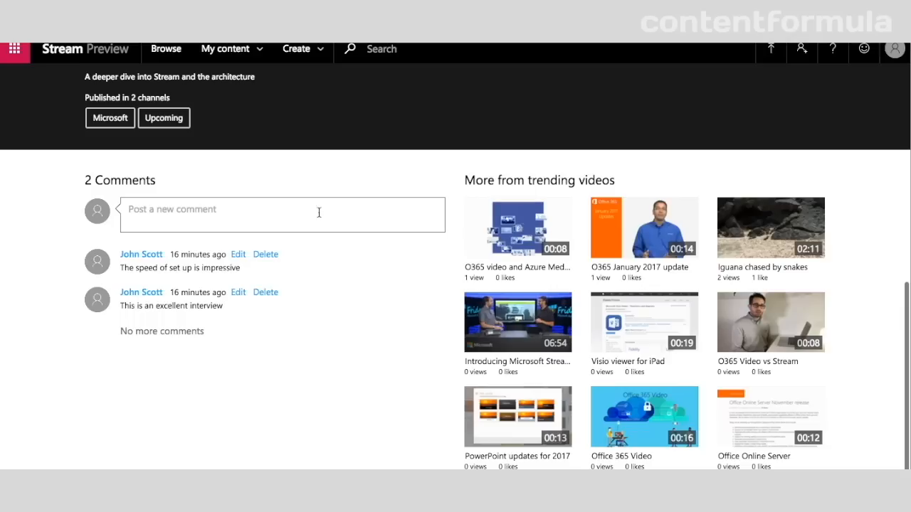
{"action": "mouse_move", "coordinate": [822, 341]}
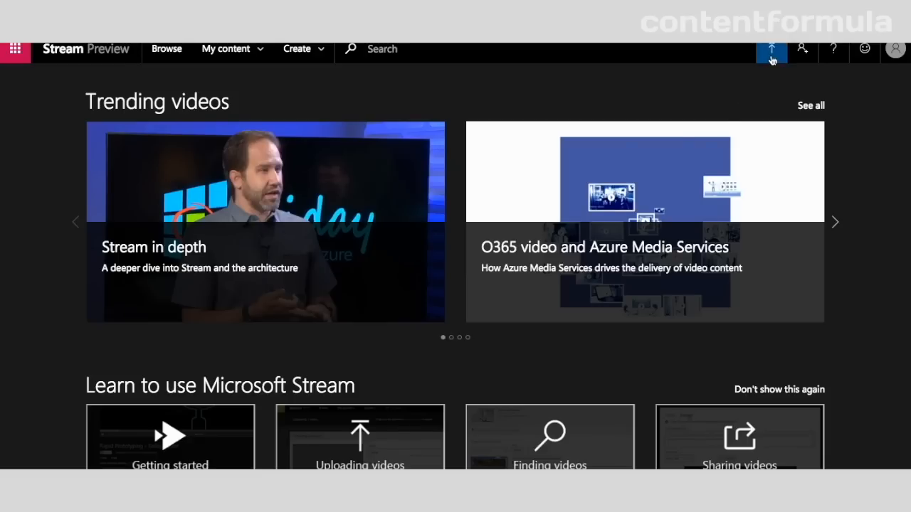
{"action": "left_click", "coordinate": [771, 49]}
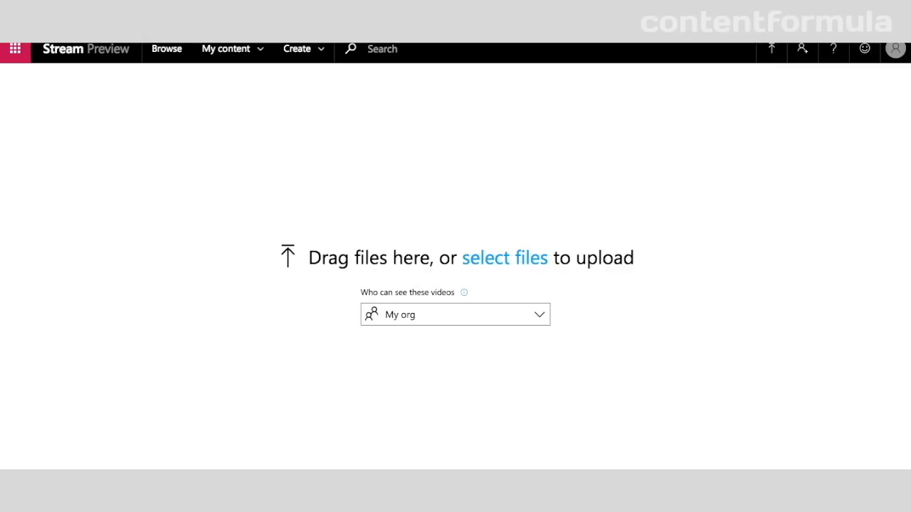
Upload video a, video b and video c from the local folder into Stream
{"action": "left_click", "coordinate": [504, 258]}
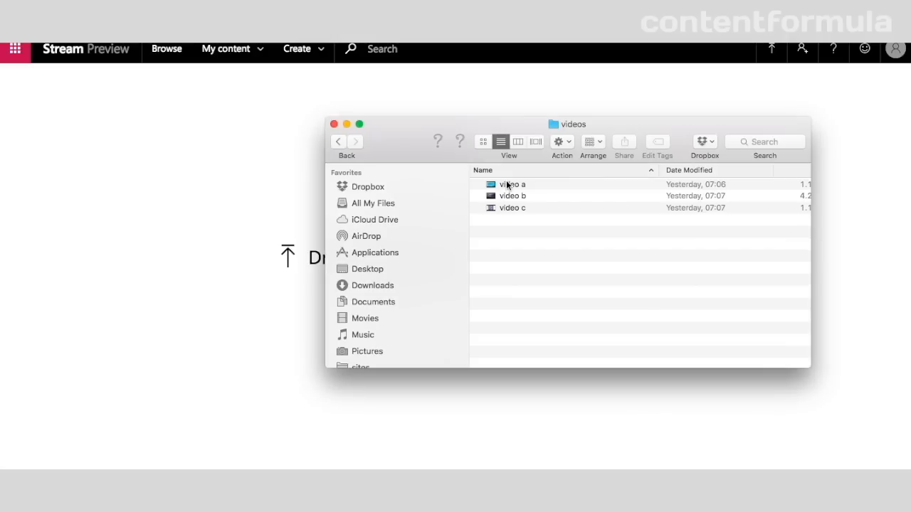
{"action": "left_click", "coordinate": [513, 183]}
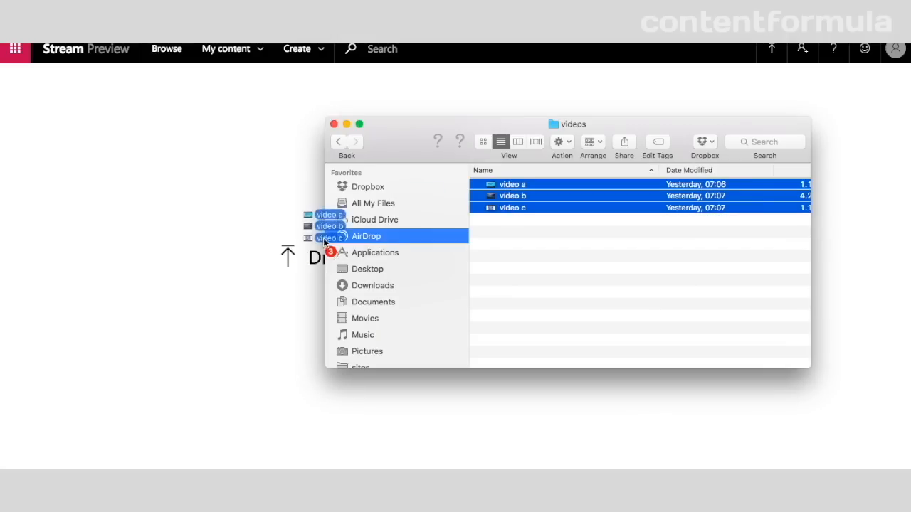
{"action": "left_click_drag", "start_coordinate": [330, 225], "coordinate": [268, 253]}
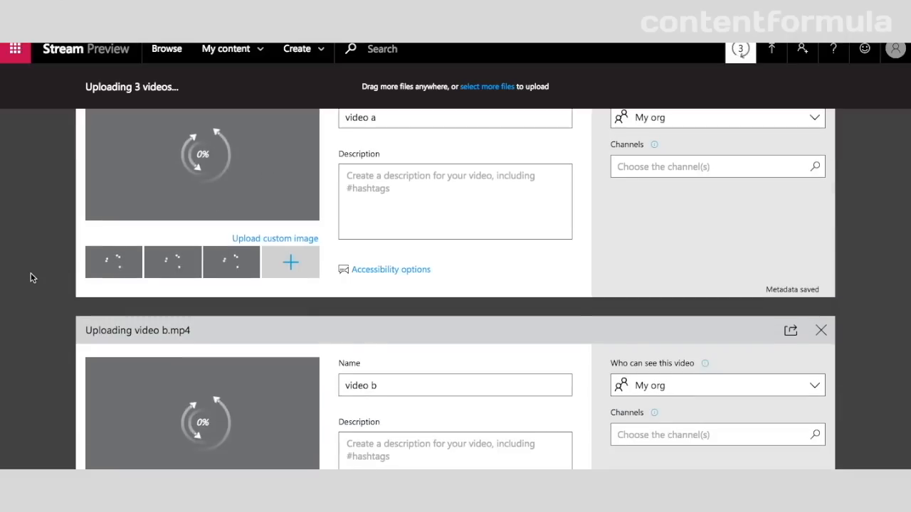
Edit video a's description and view its available channels
{"action": "scroll", "scroll_direction": "down", "scroll_amount": 3}
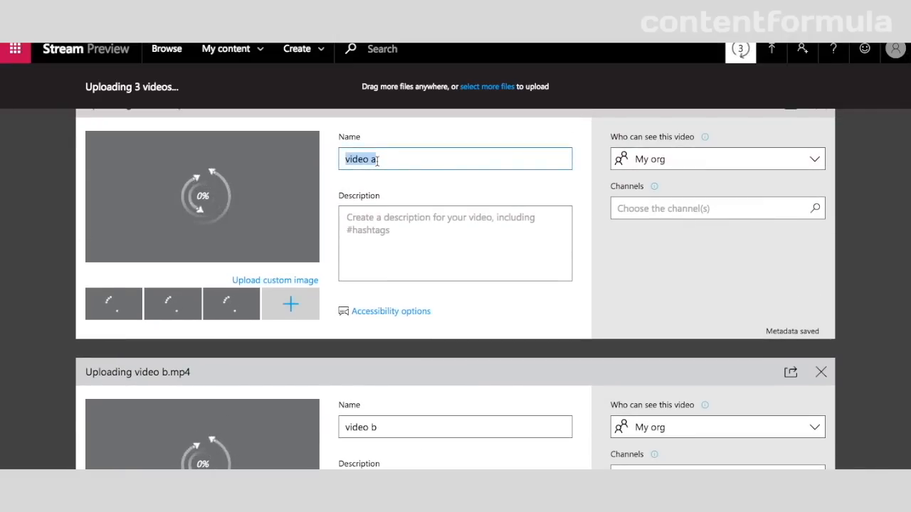
{"action": "left_click", "coordinate": [456, 243]}
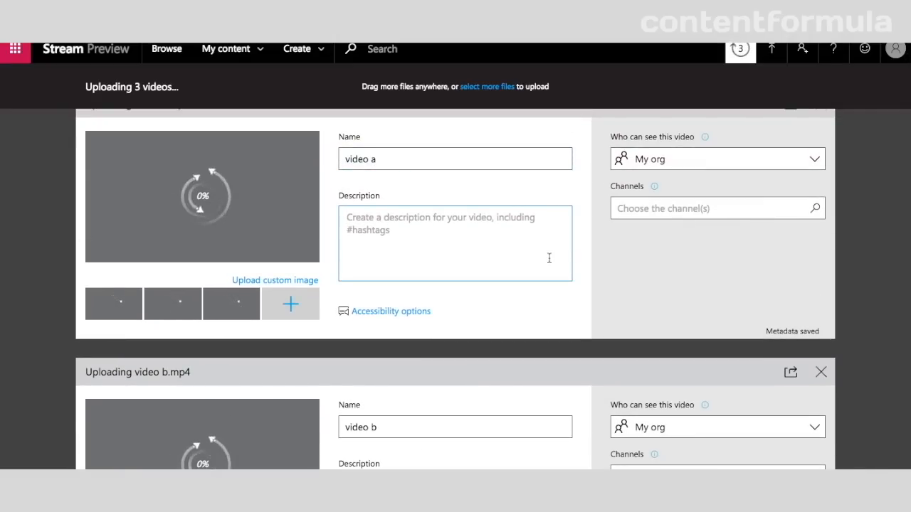
{"action": "left_click", "coordinate": [718, 160]}
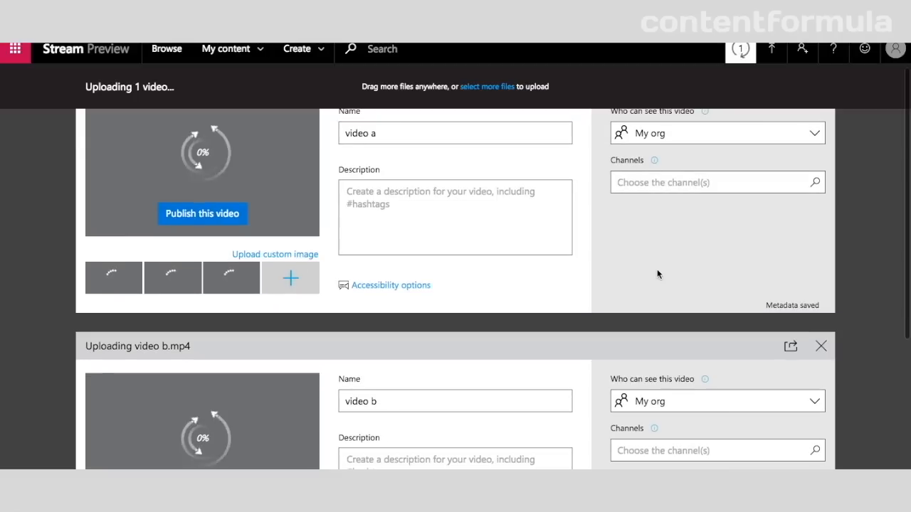
{"action": "left_click", "coordinate": [712, 182]}
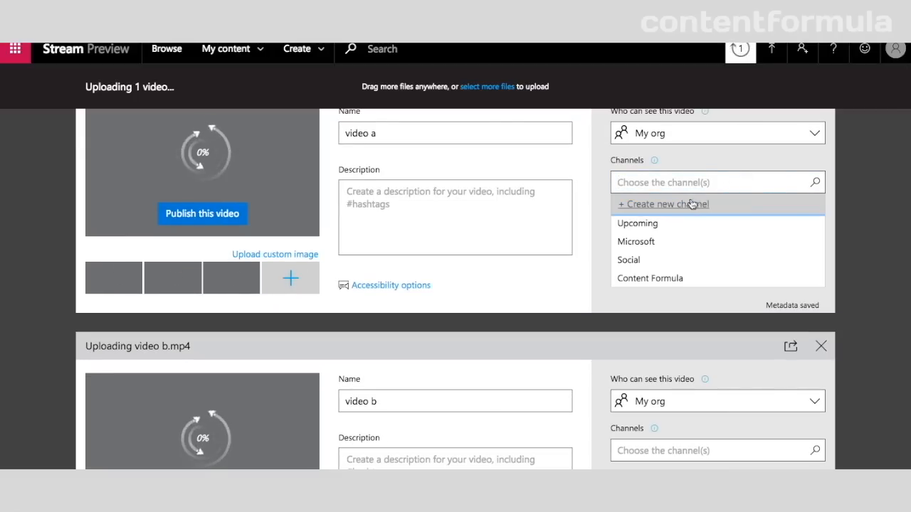
{"action": "mouse_move", "coordinate": [629, 259]}
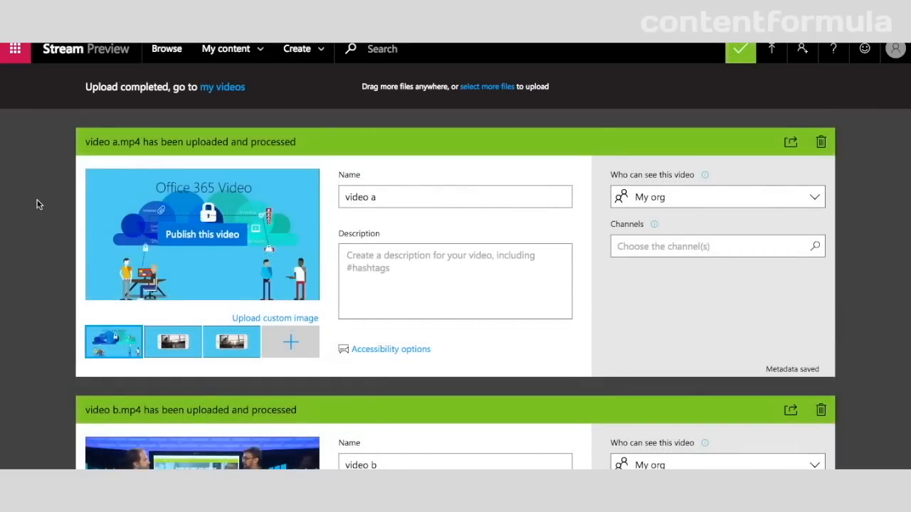
Choose a thumbnail and channel for the uploaded video and publish it
{"action": "scroll", "scroll_direction": "down", "scroll_amount": 3}
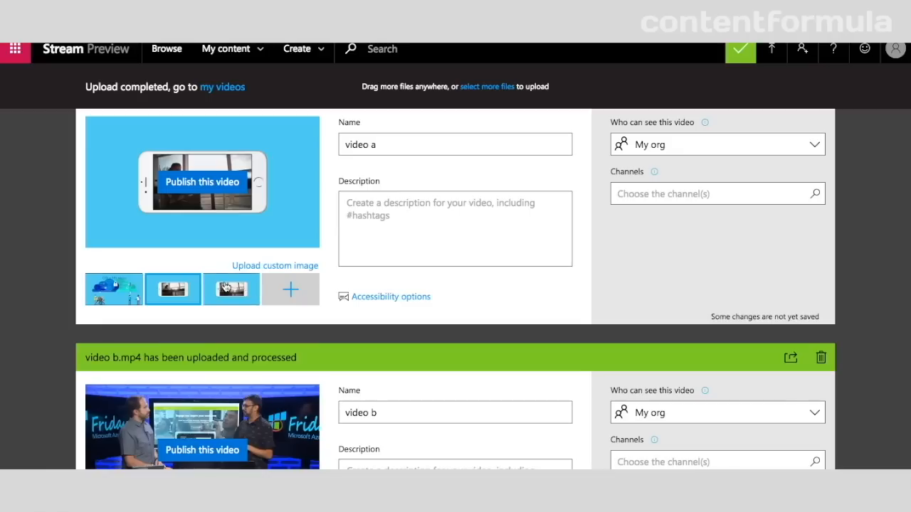
{"action": "left_click", "coordinate": [114, 289]}
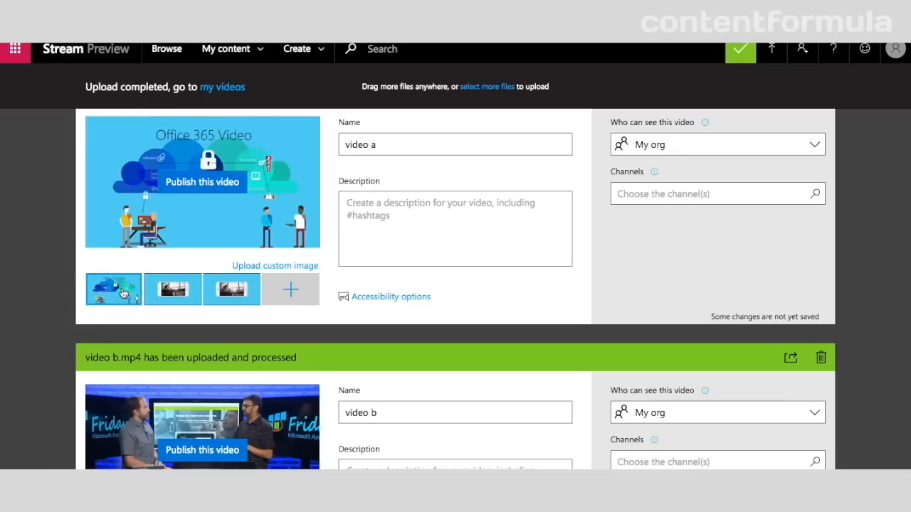
{"action": "scroll", "scroll_direction": "down", "scroll_amount": 3}
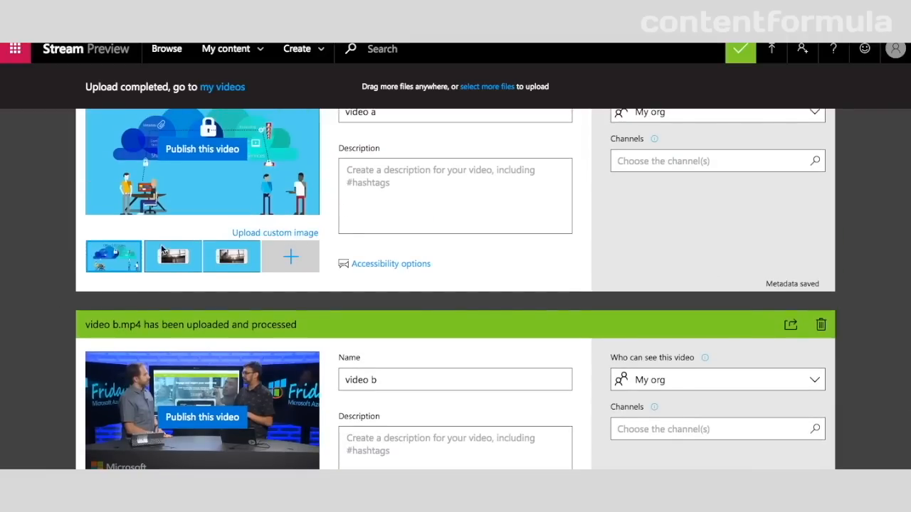
{"action": "left_click", "coordinate": [712, 245]}
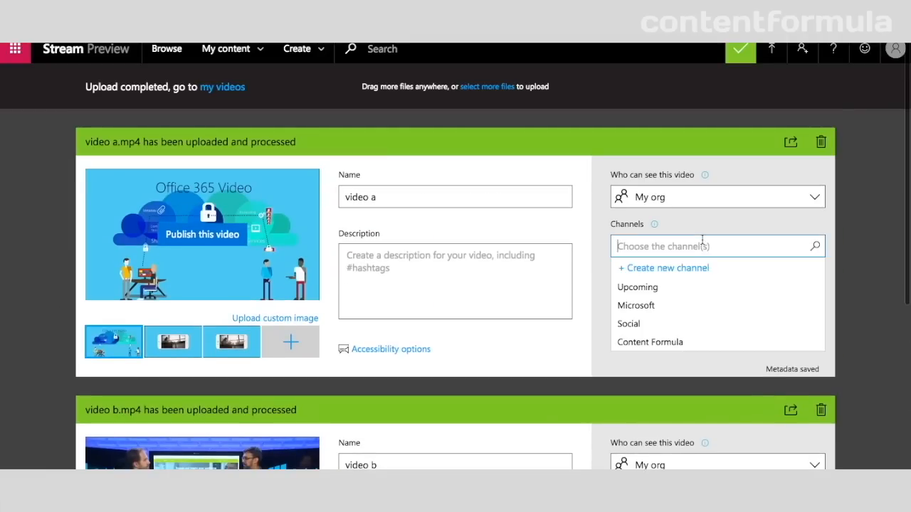
{"action": "left_click", "coordinate": [635, 305]}
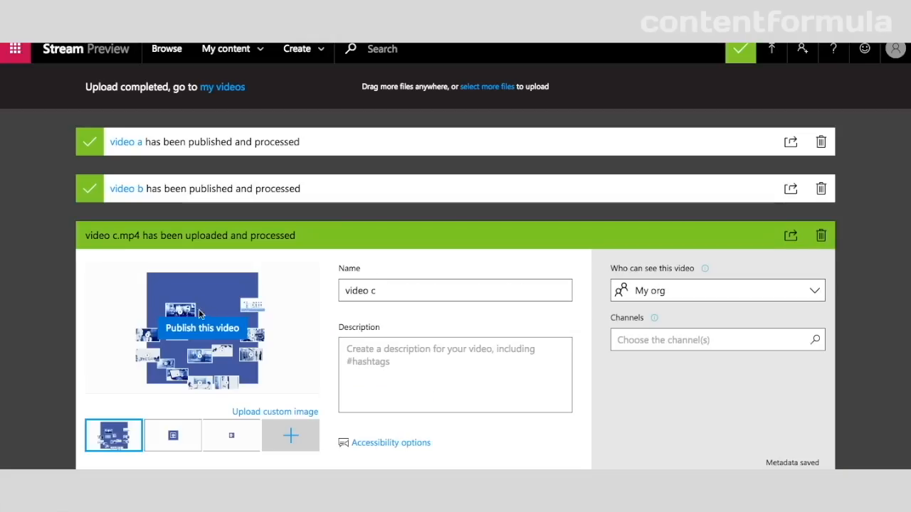
{"action": "left_click", "coordinate": [202, 328]}
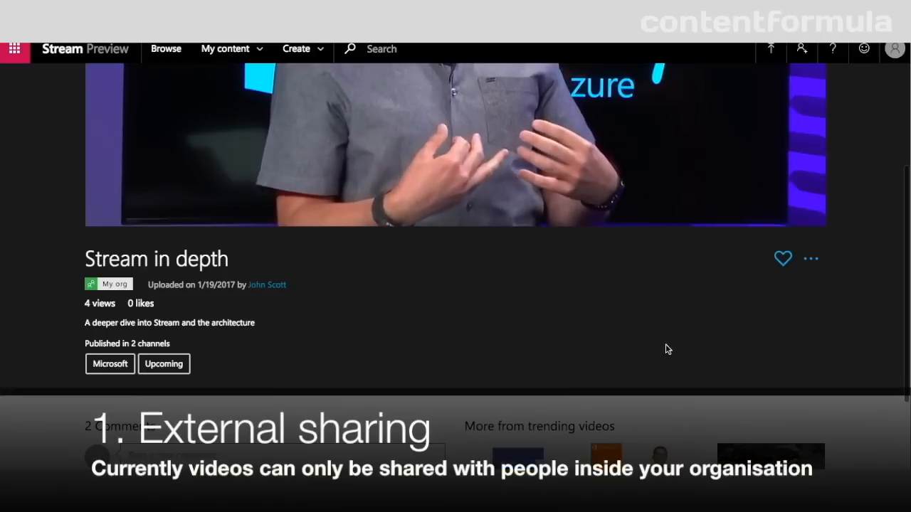
View the direct share link and embed code for the 'Stream in depth' video
{"action": "left_click", "coordinate": [810, 257]}
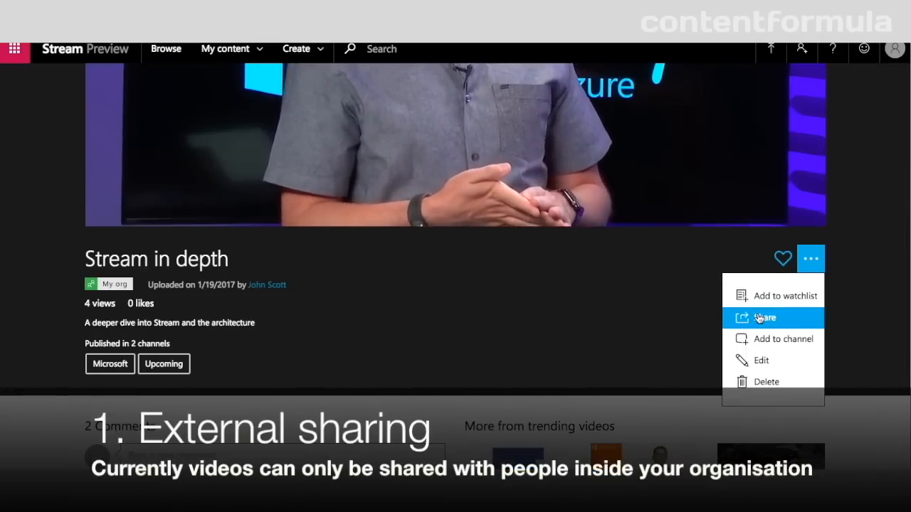
{"action": "left_click", "coordinate": [765, 319]}
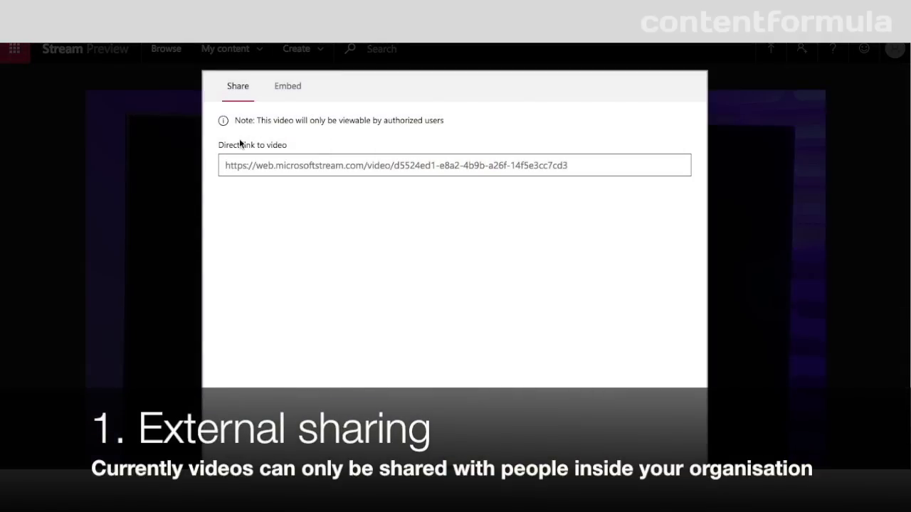
{"action": "left_click", "coordinate": [288, 86]}
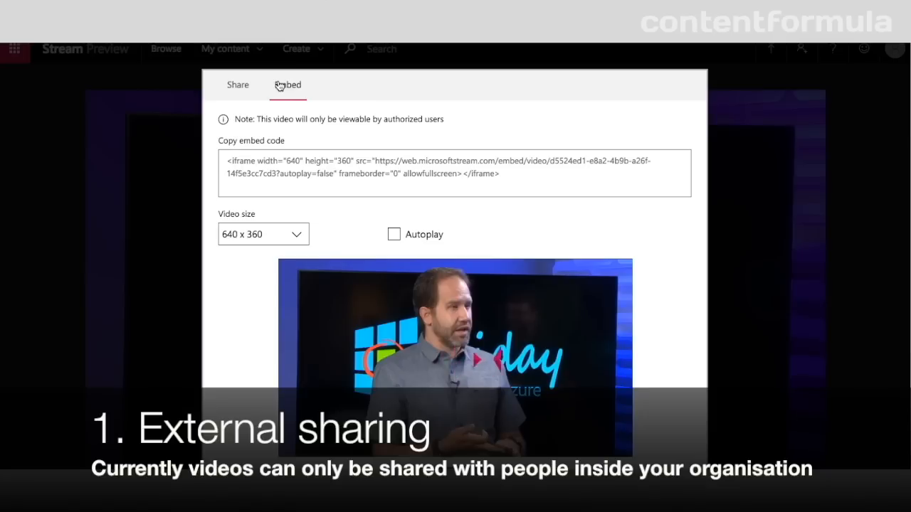
{"action": "left_click", "coordinate": [427, 167]}
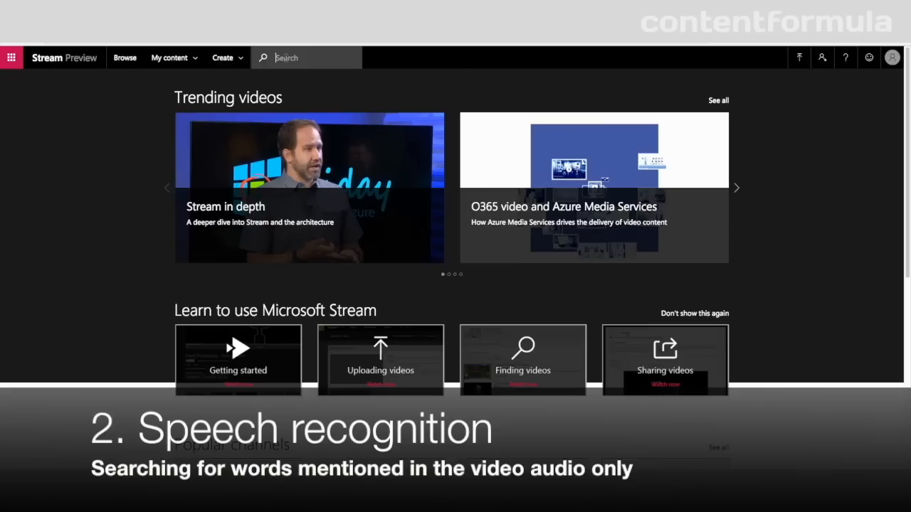
Search Stream for 'Power BI' and return to the home page
{"action": "type", "text": "Power"}
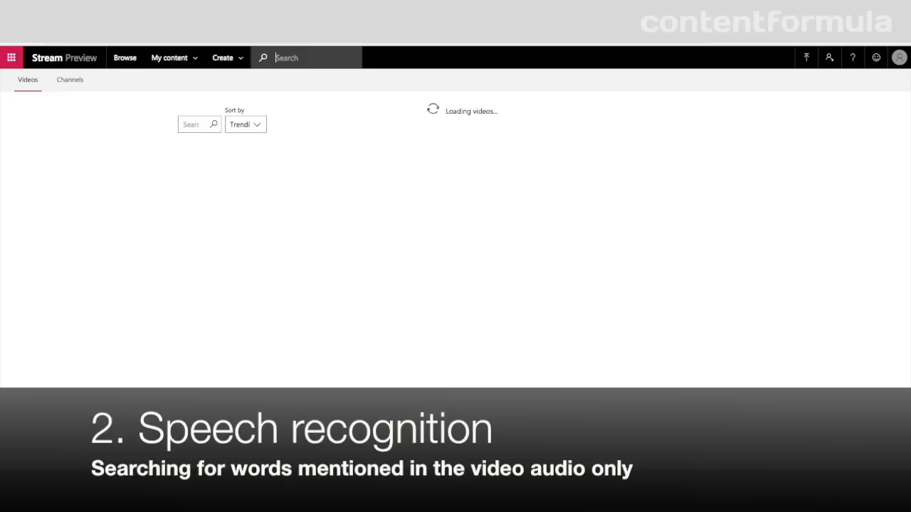
{"action": "type", "text": "Power BI"}
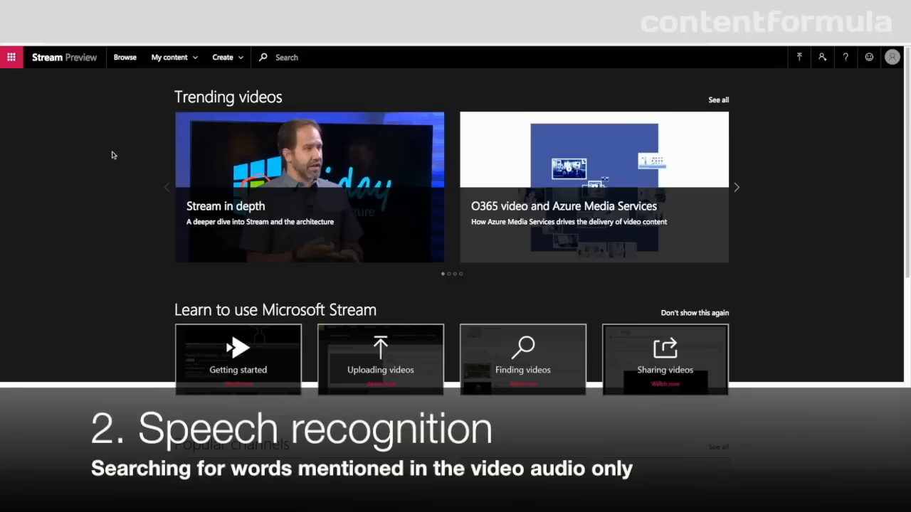
{"action": "mouse_move", "coordinate": [256, 86]}
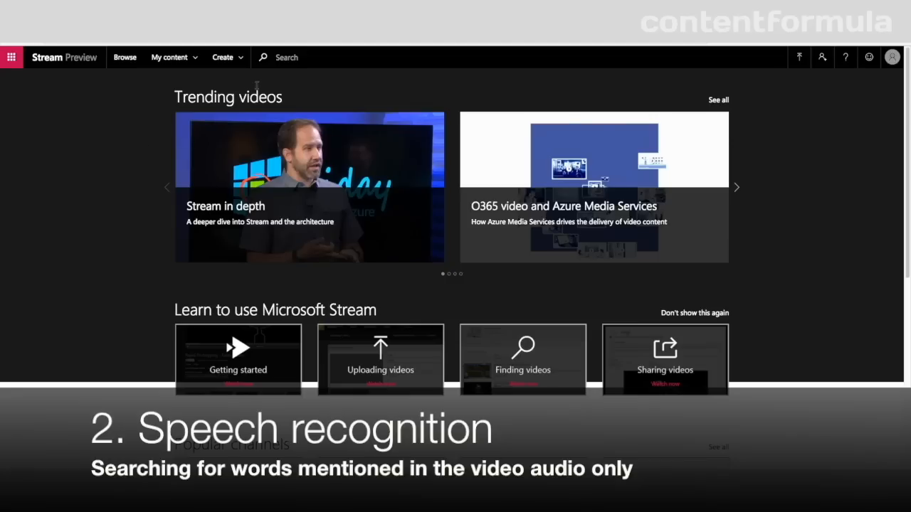
{"action": "type", "text": "a"}
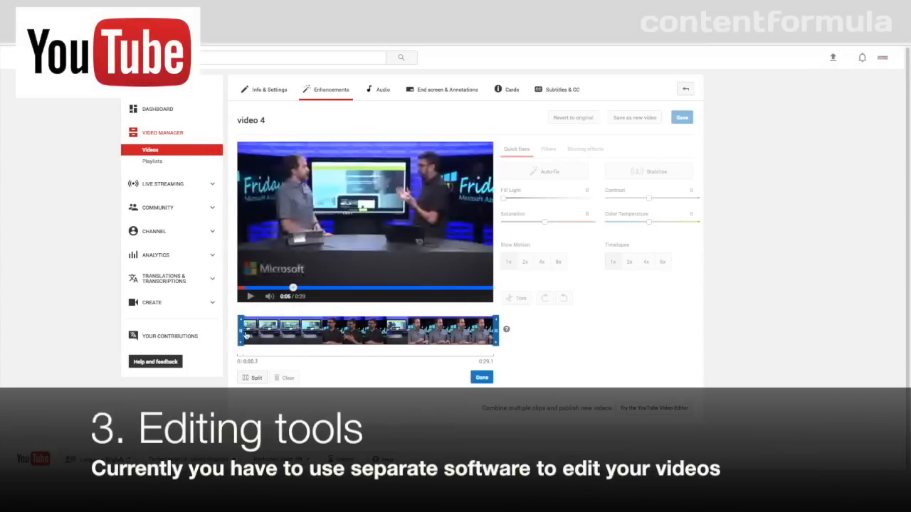
Trim the clip's start point later on the YouTube editor timeline
{"action": "left_click_drag", "start_coordinate": [242, 330], "coordinate": [293, 331]}
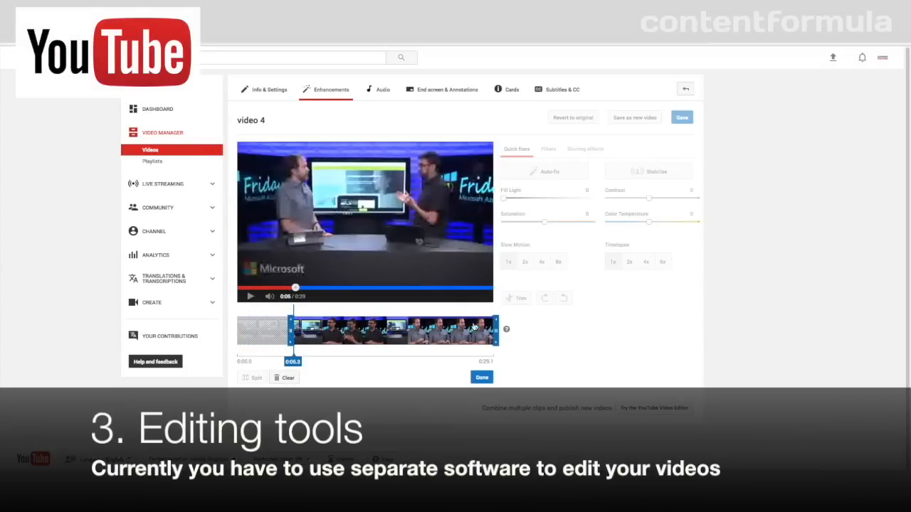
{"action": "left_click_drag", "start_coordinate": [495, 330], "coordinate": [458, 330]}
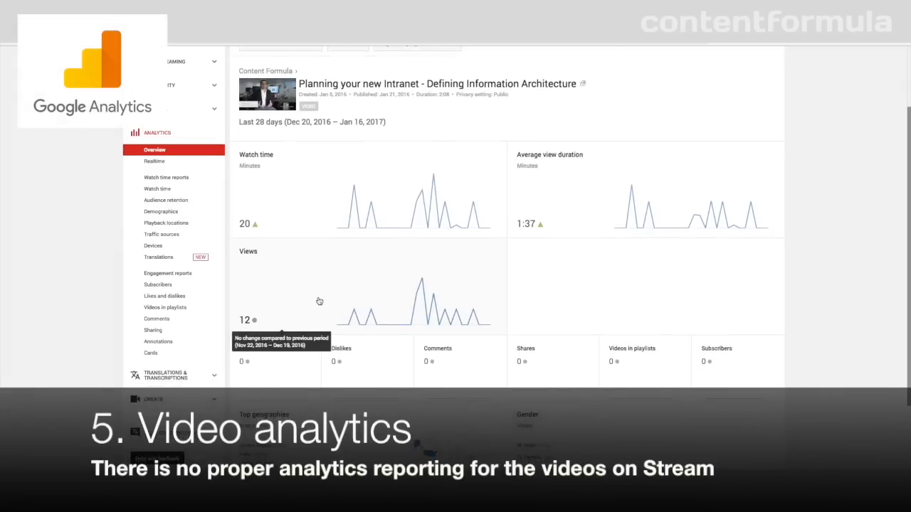
Scroll through the analytics overview's watch time and views charts, then move on to SharePoint
{"action": "scroll", "scroll_direction": "down", "scroll_amount": 3}
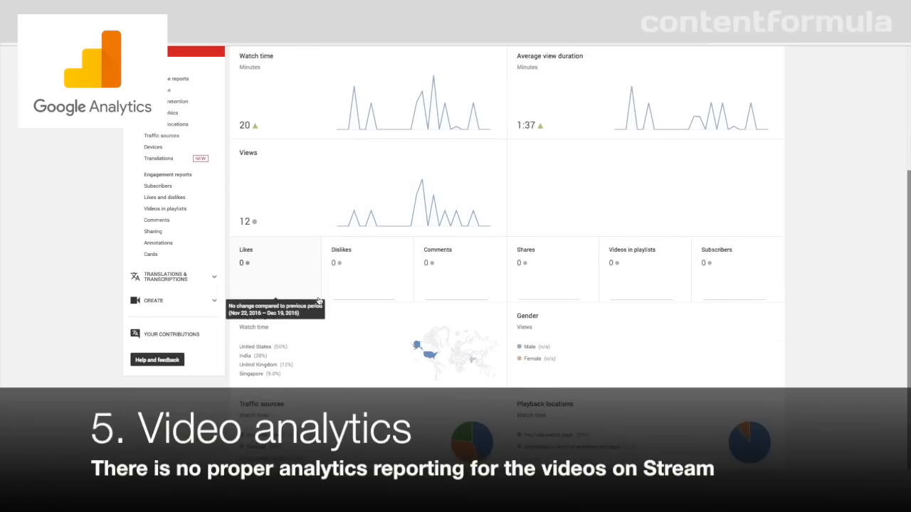
{"action": "scroll", "scroll_direction": "down", "scroll_amount": 3}
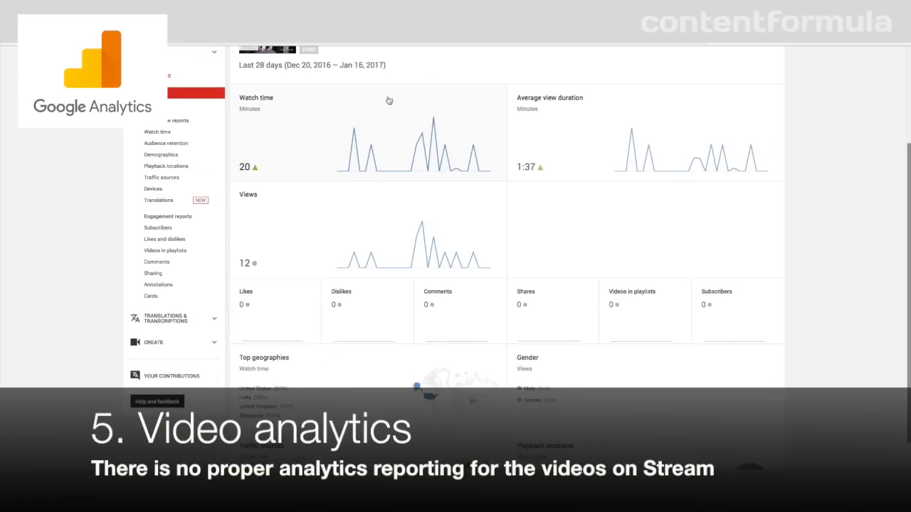
{"action": "left_click", "coordinate": [156, 131]}
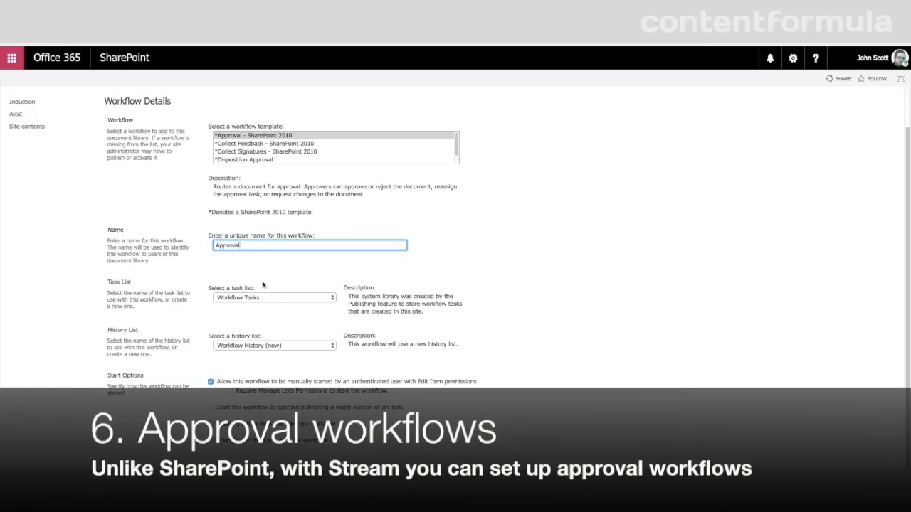
{"action": "mouse_move", "coordinate": [334, 412]}
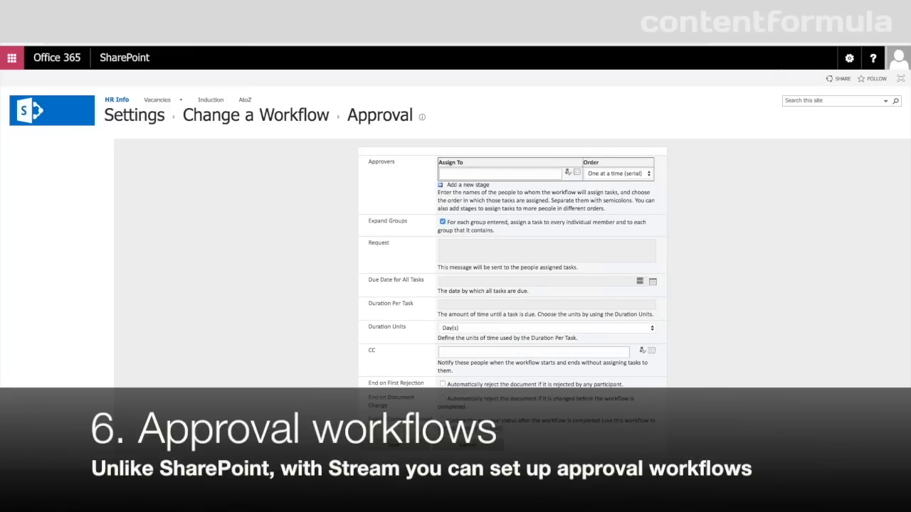
Enter 'joe' as the approver in the workflow's Assign To field
{"action": "left_click", "coordinate": [499, 174]}
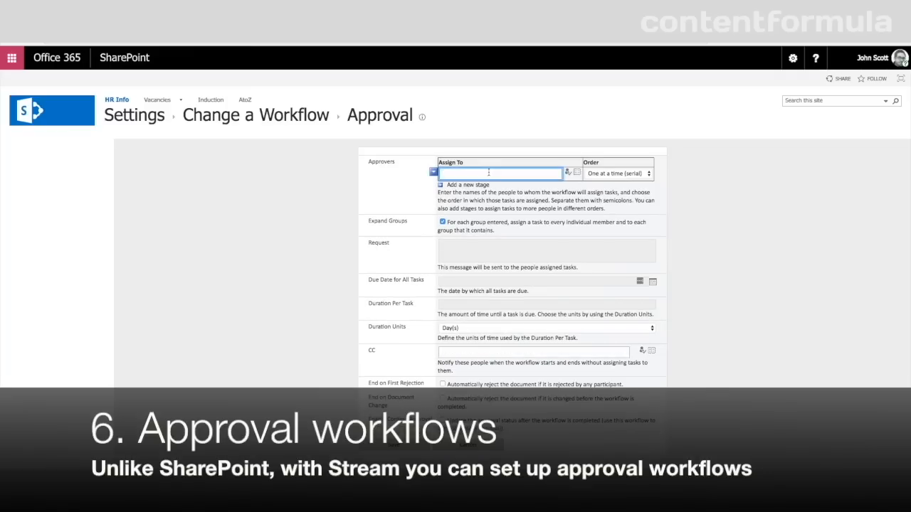
{"action": "type", "text": "joe"}
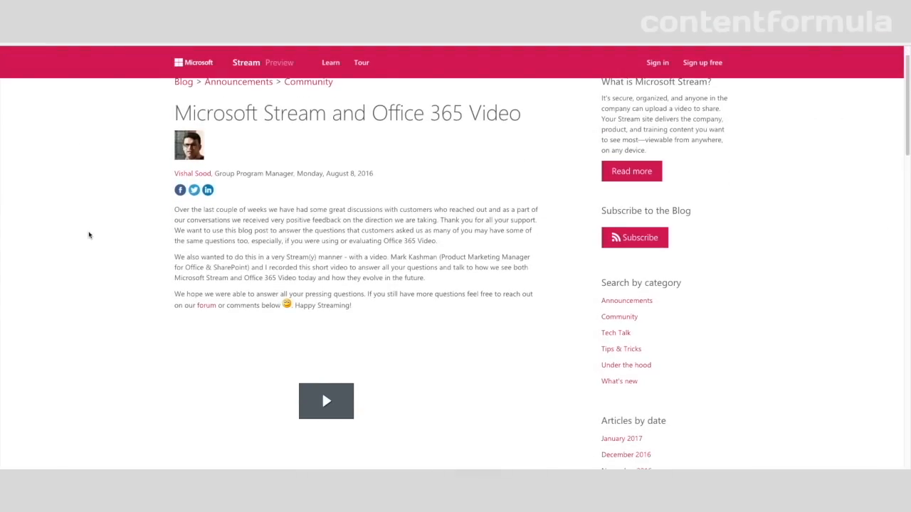
{"action": "scroll", "scroll_direction": "down", "scroll_amount": 3}
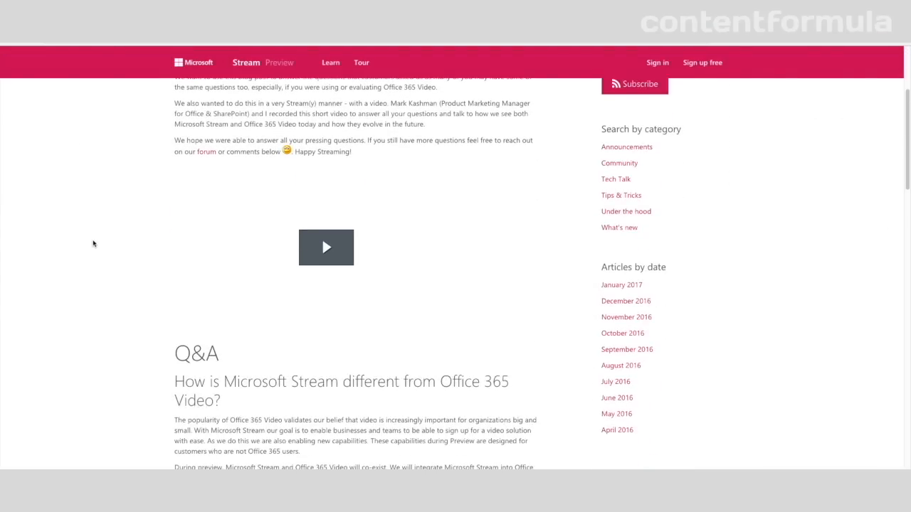
{"action": "scroll", "scroll_direction": "down", "scroll_amount": 3}
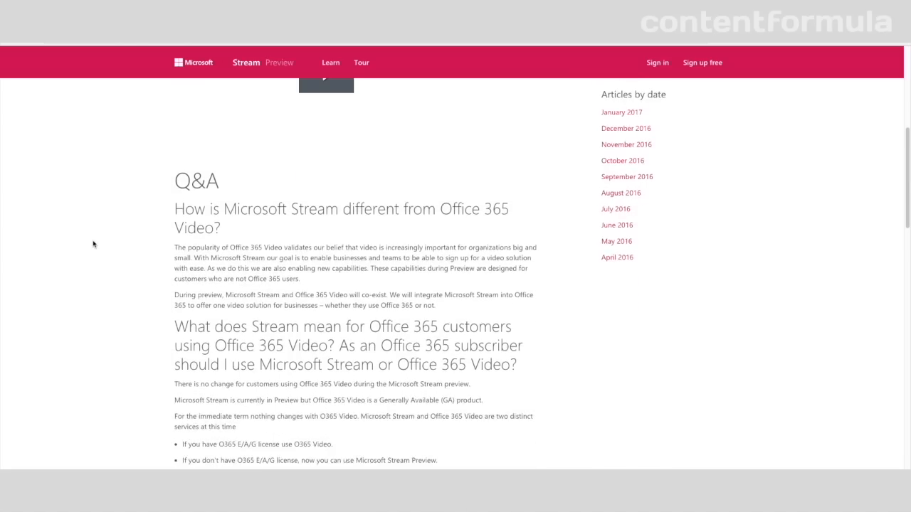
{"action": "scroll", "scroll_direction": "down", "scroll_amount": 3}
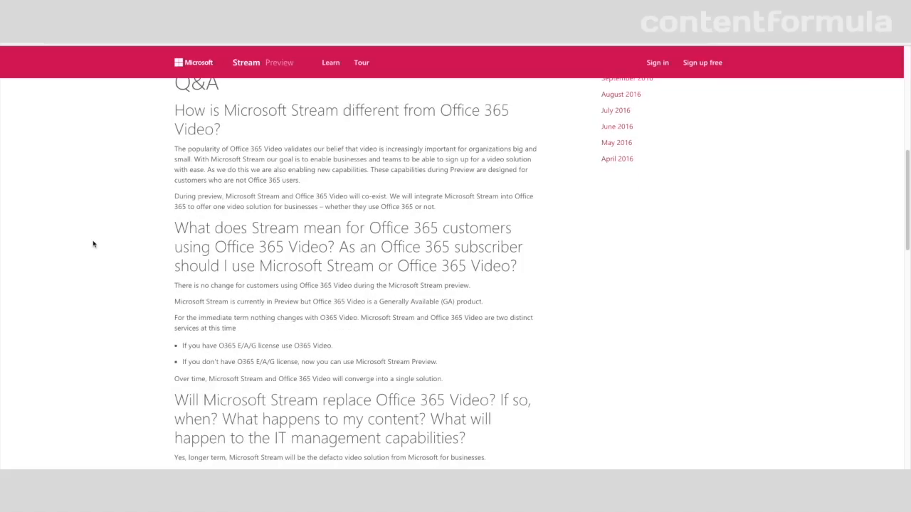
{"action": "scroll", "scroll_direction": "down", "scroll_amount": 3}
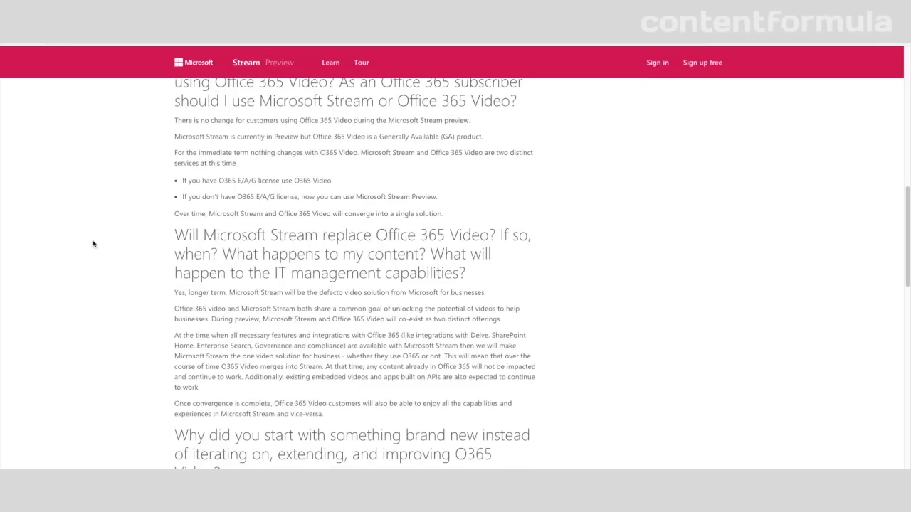
{"action": "scroll", "scroll_direction": "down", "scroll_amount": 3}
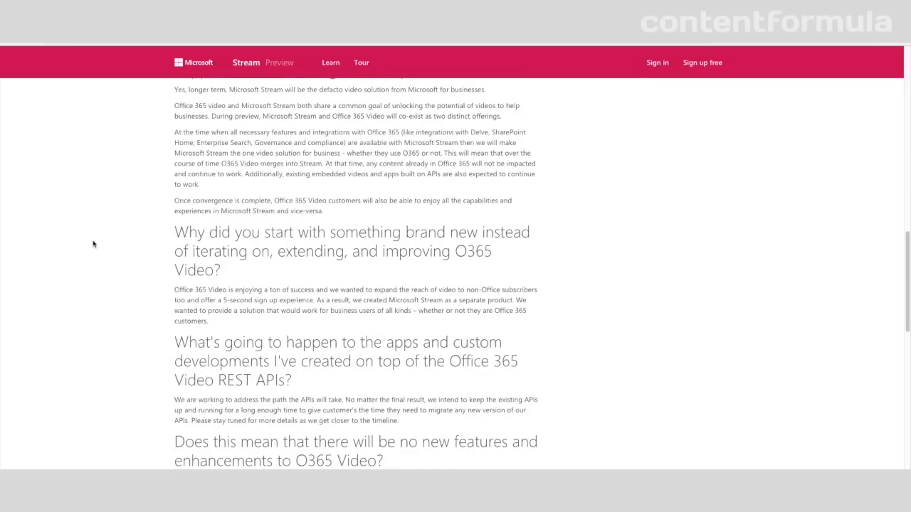
{"action": "scroll", "scroll_direction": "down", "scroll_amount": 3}
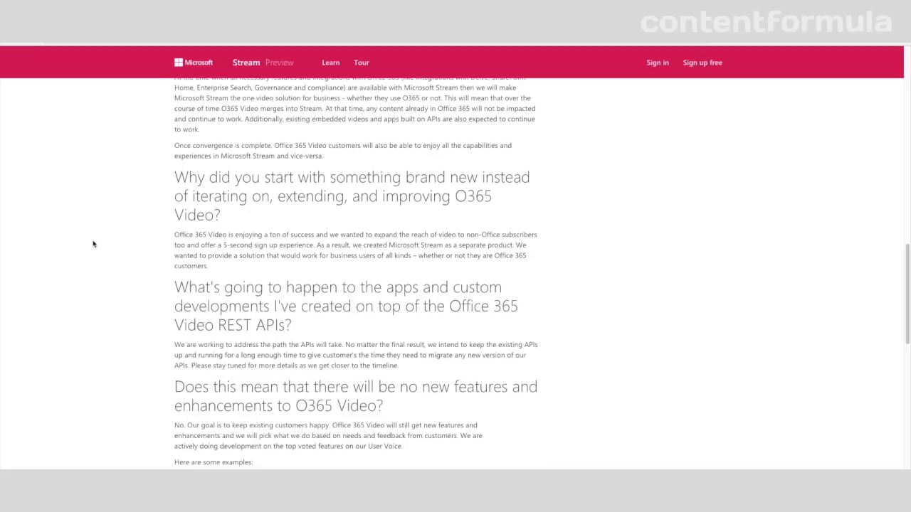
{"action": "scroll", "scroll_direction": "down", "scroll_amount": 3}
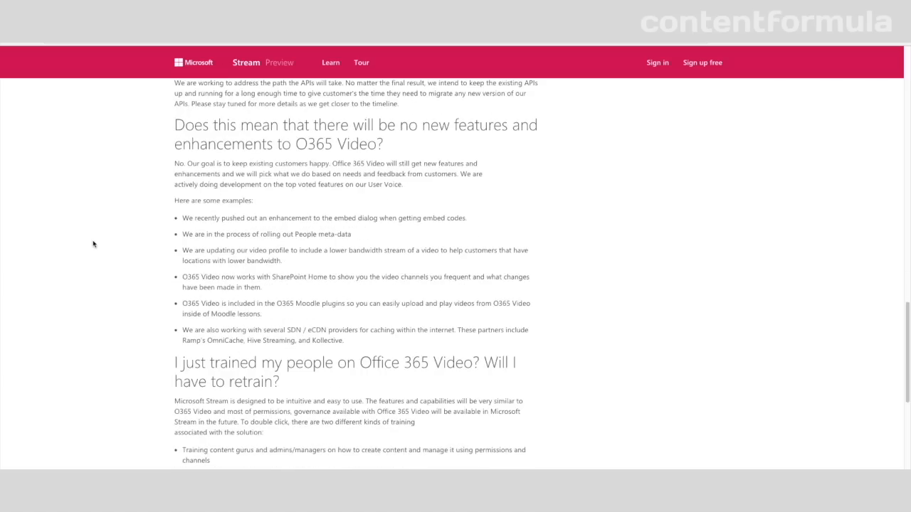